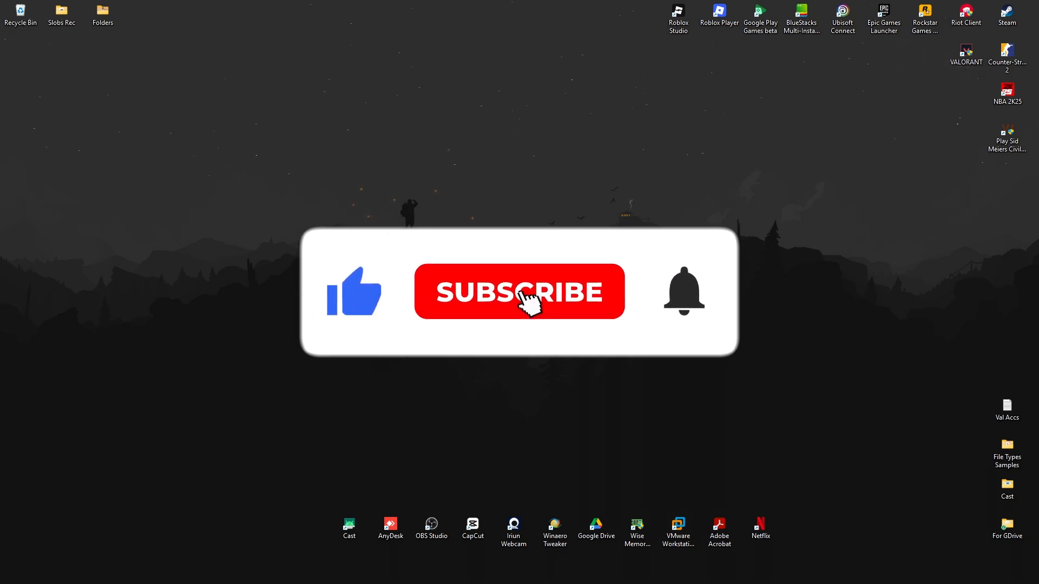
- Confirm the screen saver is set to None and close its settings unchanged
{"action": "left_click", "coordinate": [519, 291]}
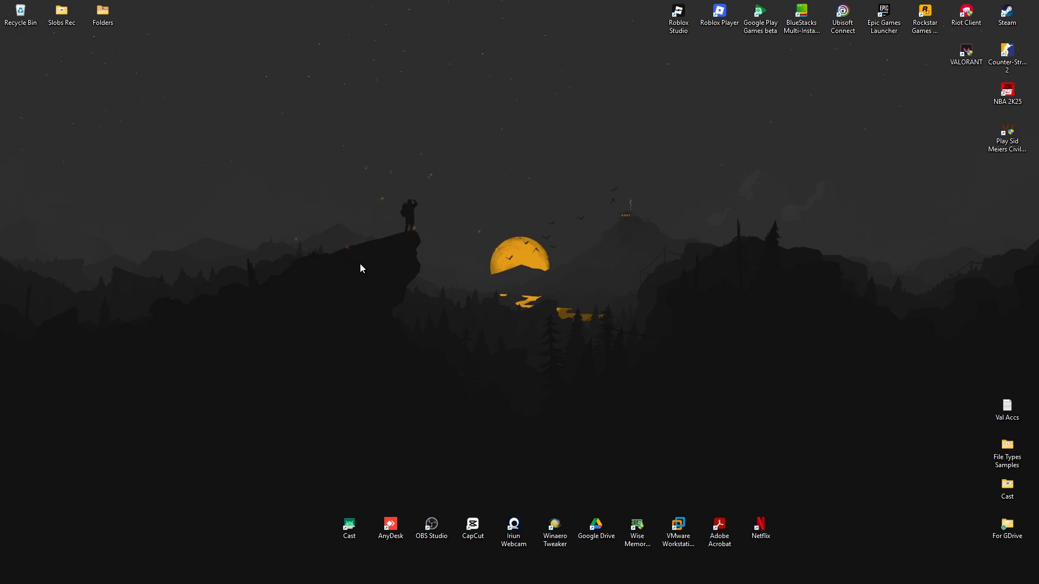
{"action": "mouse_move", "coordinate": [373, 262]}
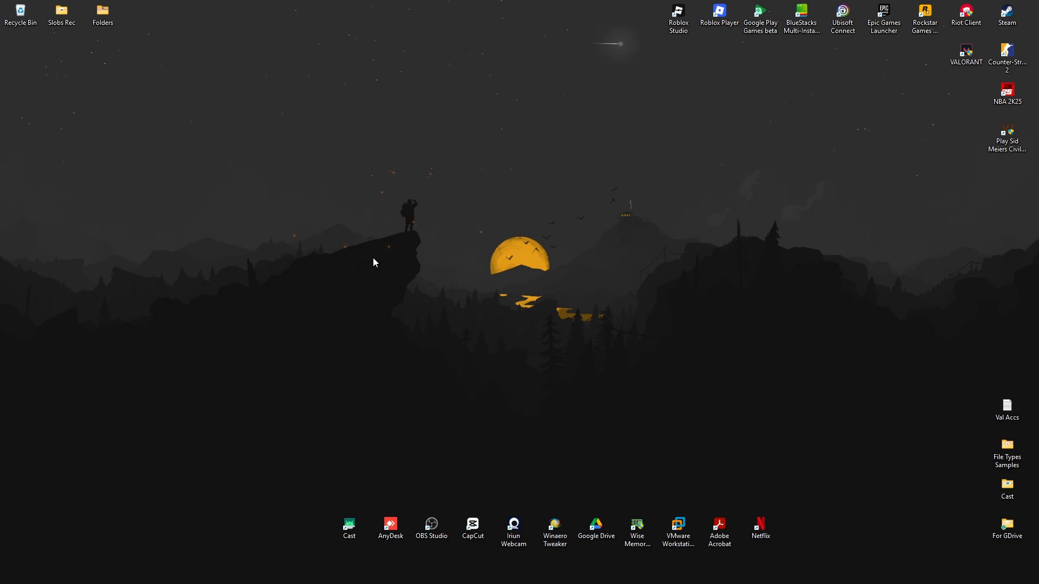
{"action": "mouse_move", "coordinate": [507, 414]}
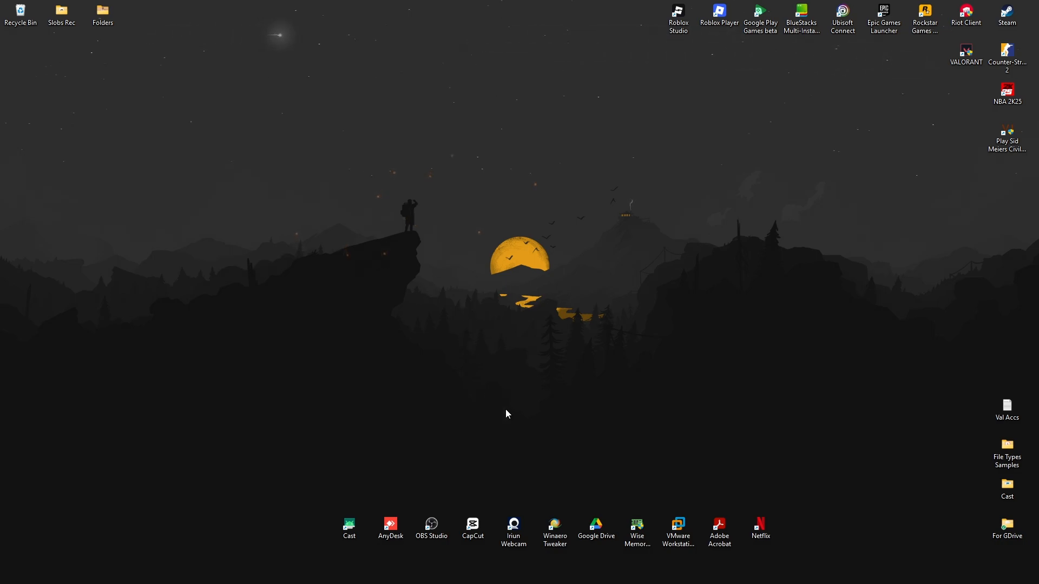
{"action": "type", "text": "snipping Tool"}
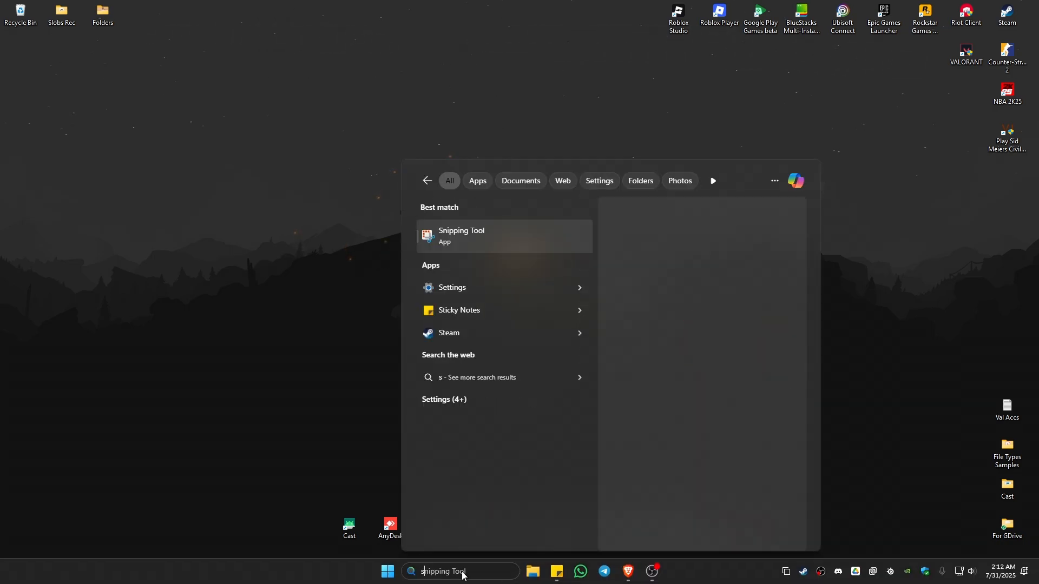
{"action": "type", "text": "screen saver"}
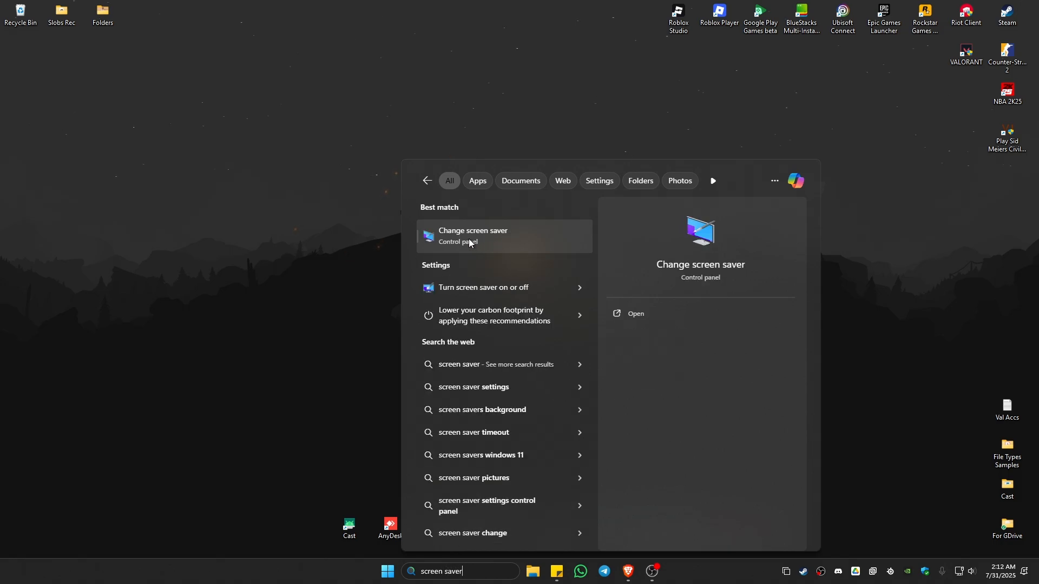
{"action": "left_click", "coordinate": [472, 236]}
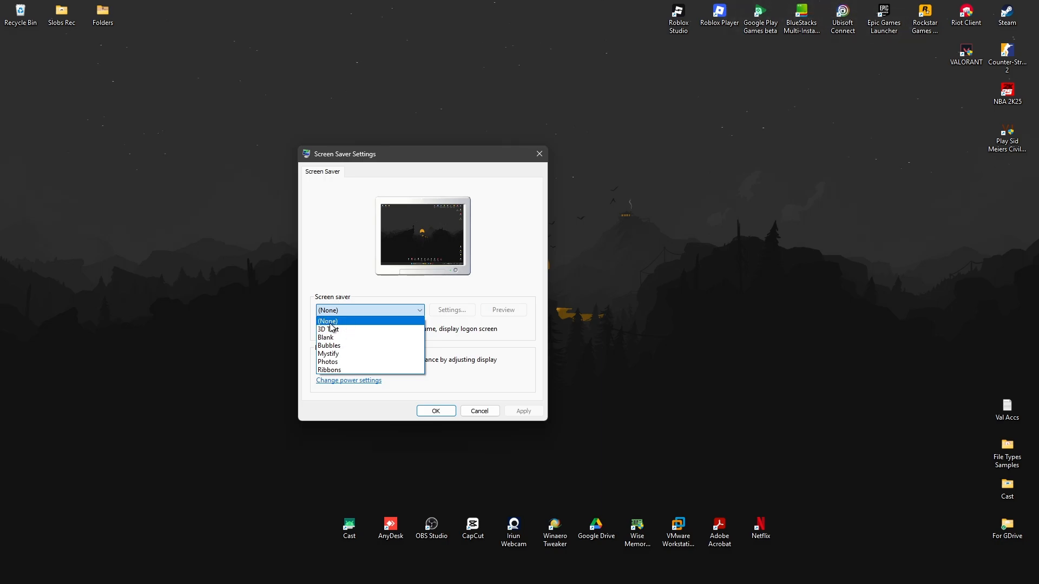
{"action": "left_click", "coordinate": [328, 321]}
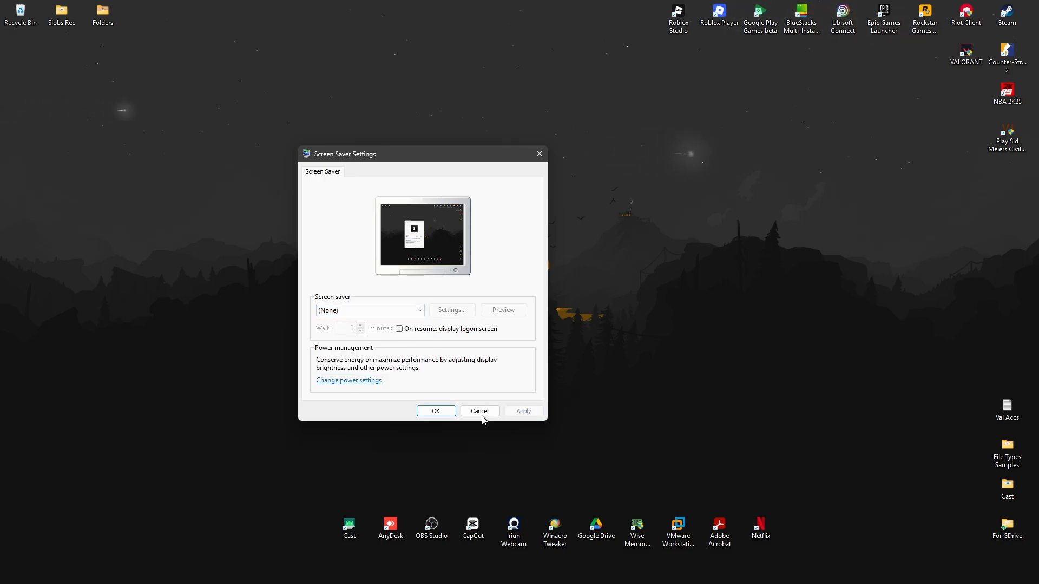
{"action": "left_click", "coordinate": [479, 411]}
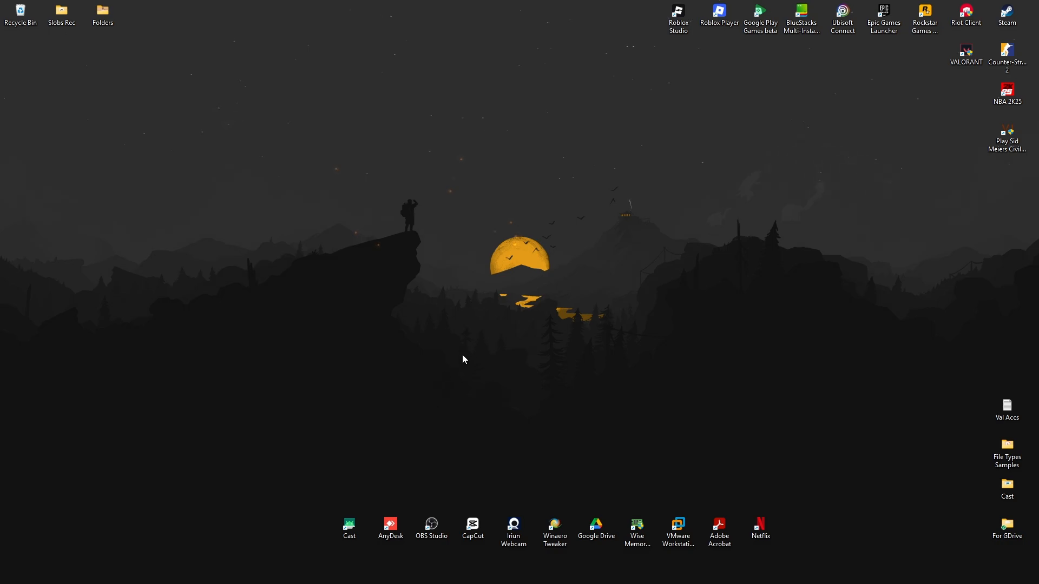
{"action": "mouse_move", "coordinate": [484, 332]}
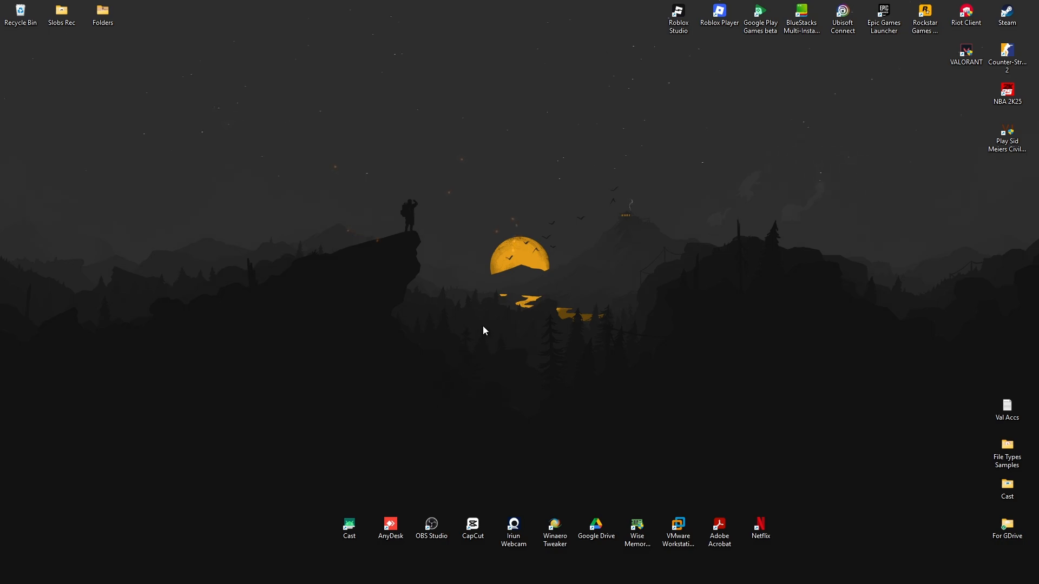
- Set the Balanced plan's display-off and sleep timeouts to Never and save
{"action": "left_click", "coordinate": [387, 571]}
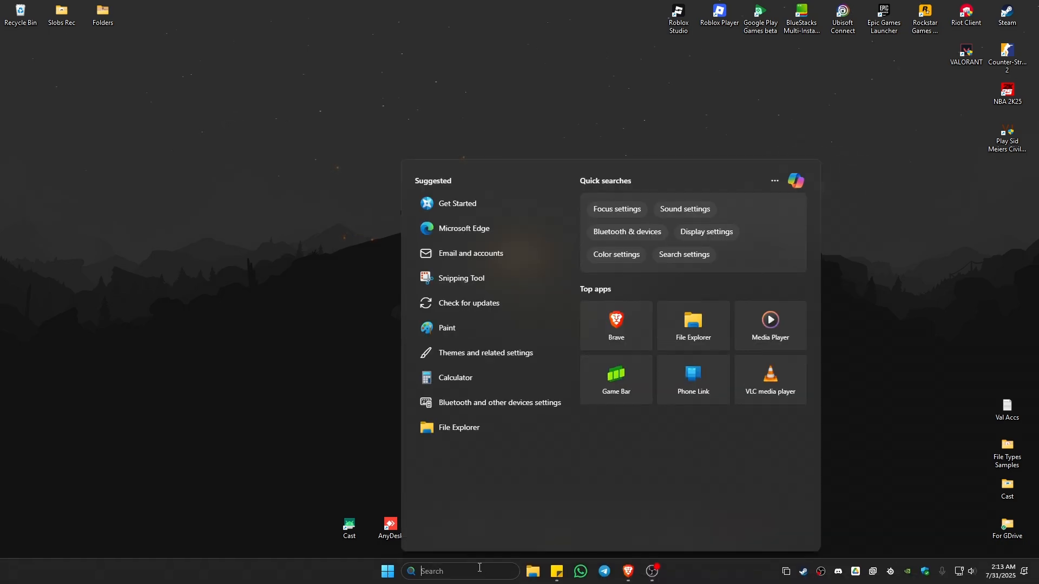
{"action": "type", "text": "power option"}
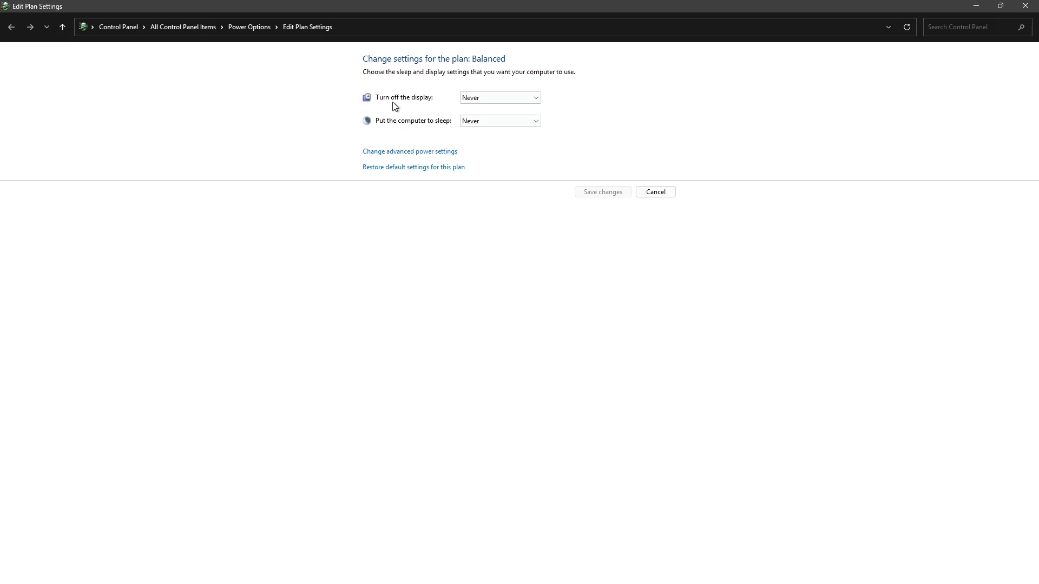
{"action": "mouse_move", "coordinate": [505, 108]}
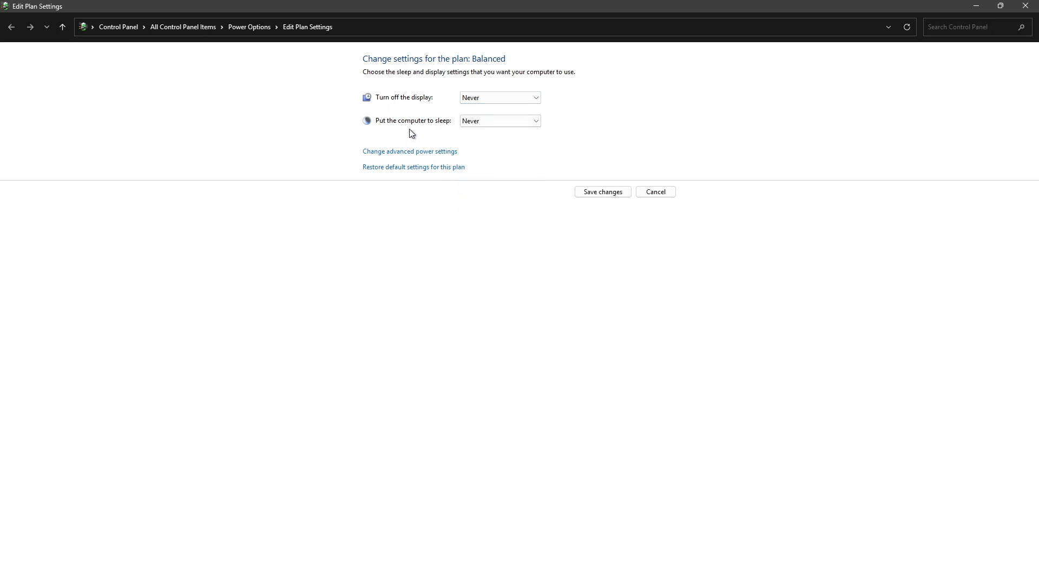
{"action": "left_click", "coordinate": [499, 120]}
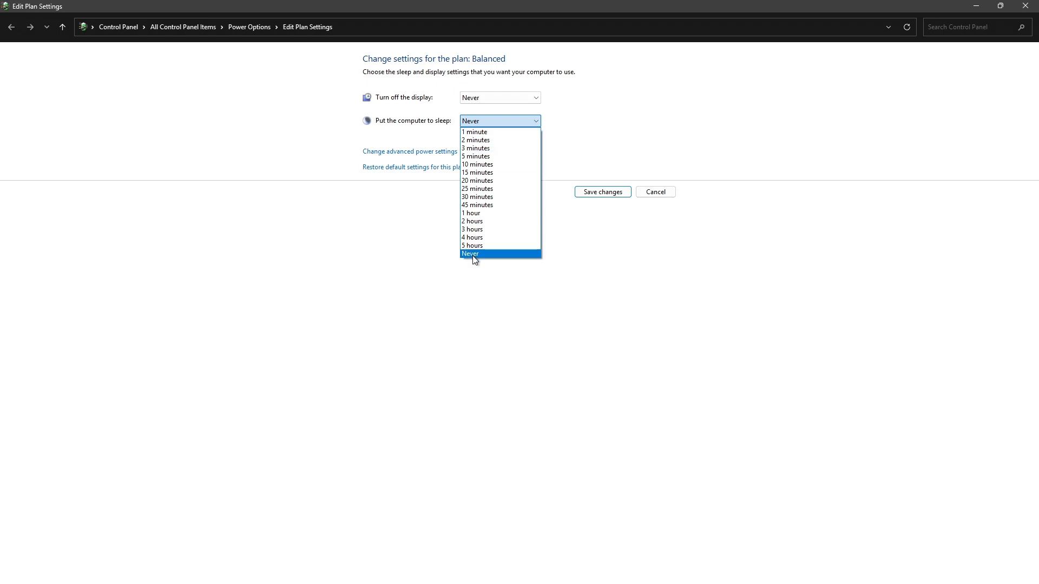
{"action": "left_click", "coordinate": [469, 254]}
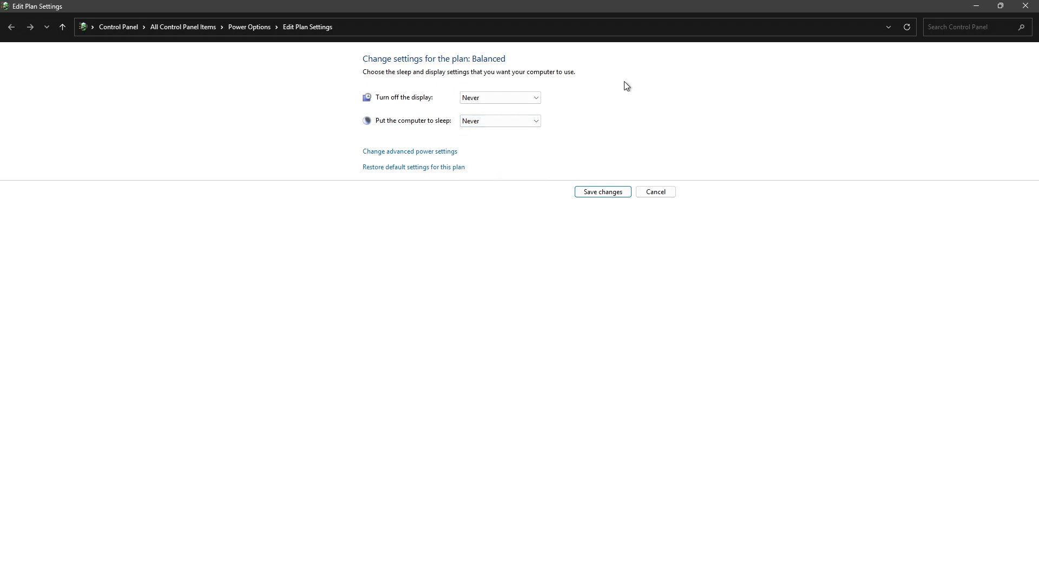
{"action": "left_click", "coordinate": [602, 192]}
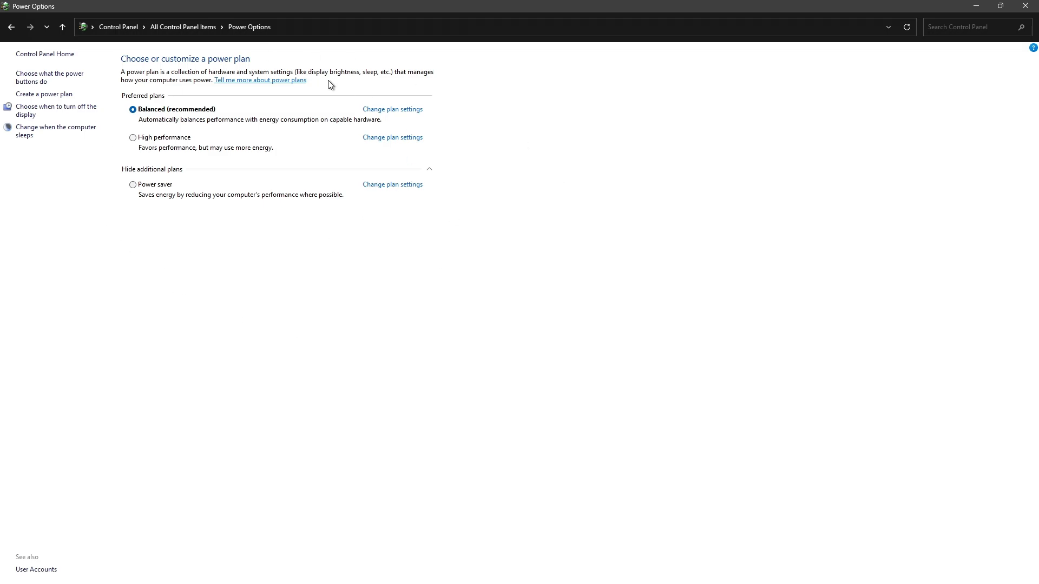
{"action": "mouse_move", "coordinate": [348, 220]}
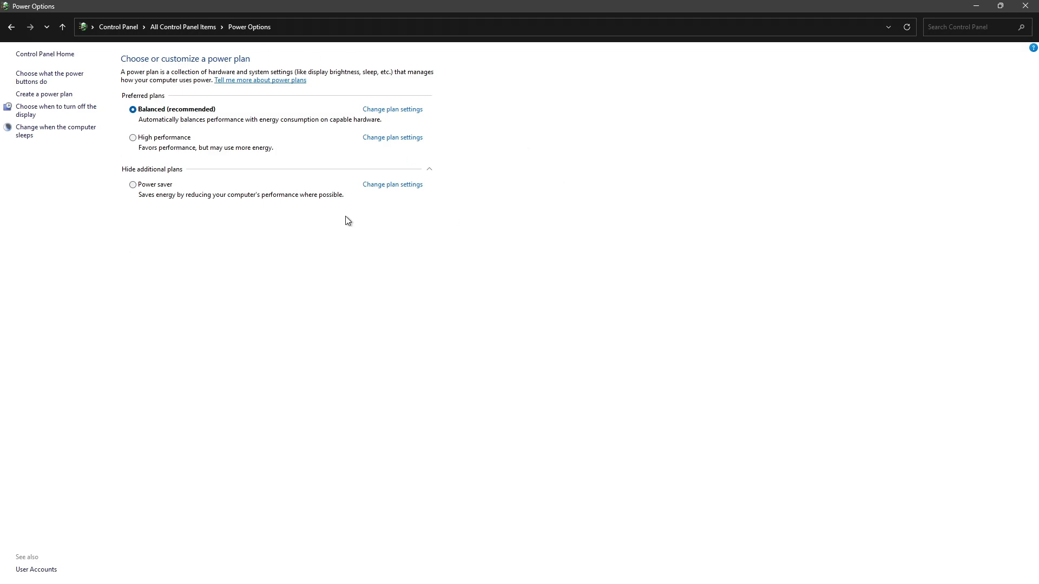
{"action": "mouse_move", "coordinate": [392, 110]}
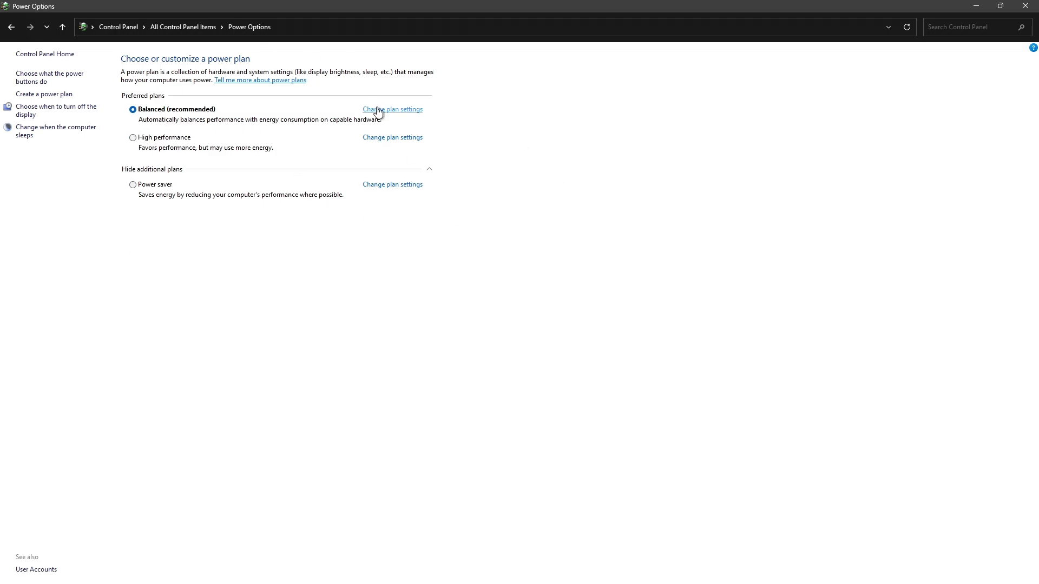
- Reopen Change plan settings for the Balanced (recommended) plan
{"action": "left_click", "coordinate": [392, 109]}
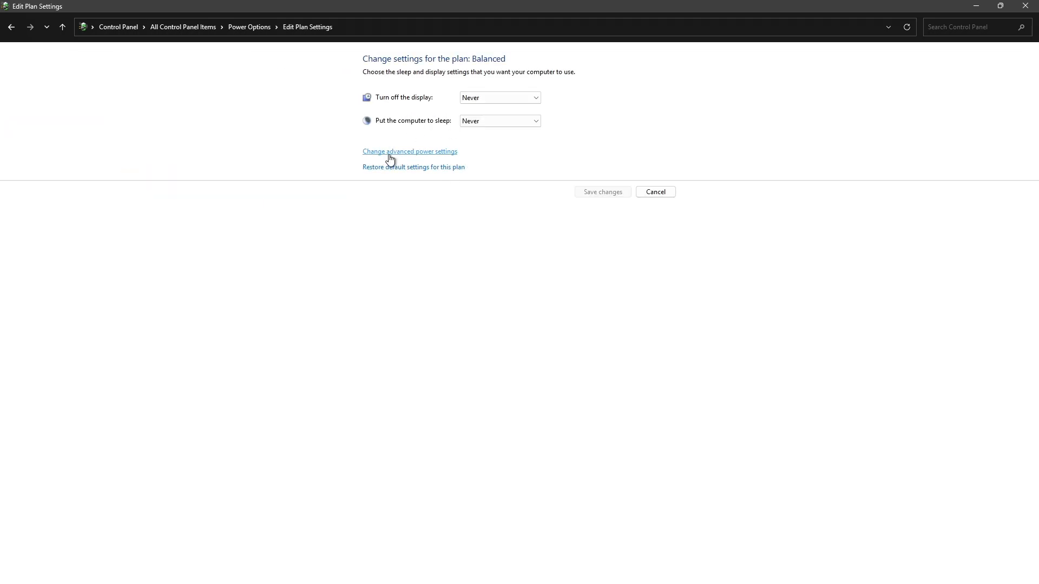
{"action": "left_click", "coordinate": [409, 151]}
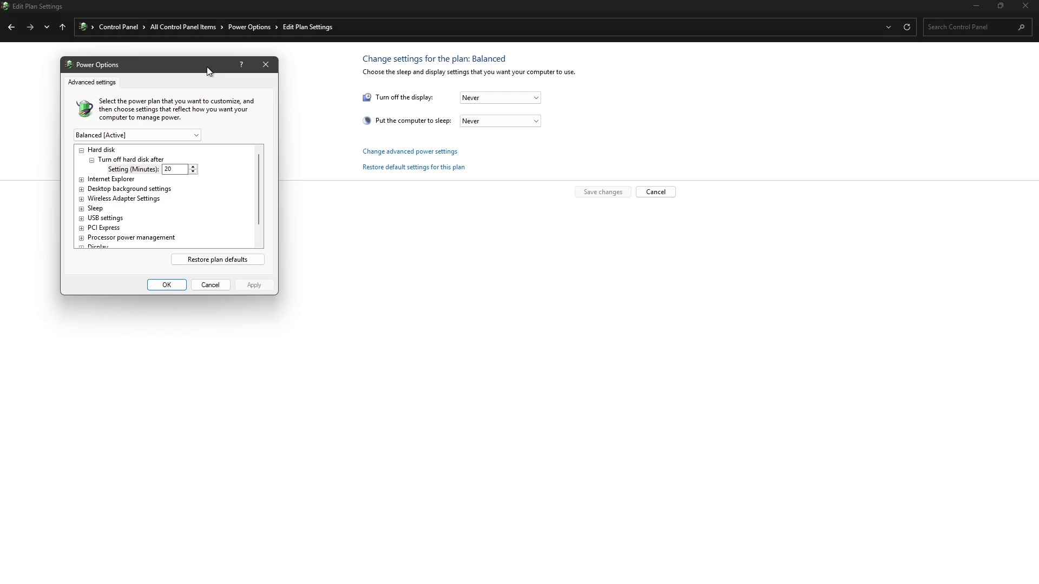
{"action": "left_click_drag", "start_coordinate": [165, 64], "coordinate": [350, 153]}
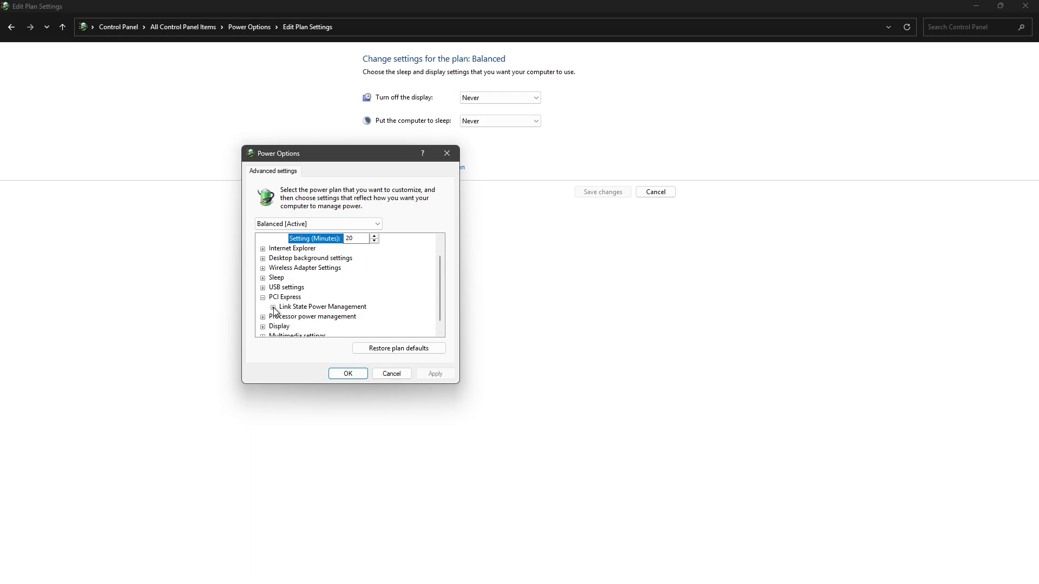
{"action": "left_click", "coordinate": [272, 307]}
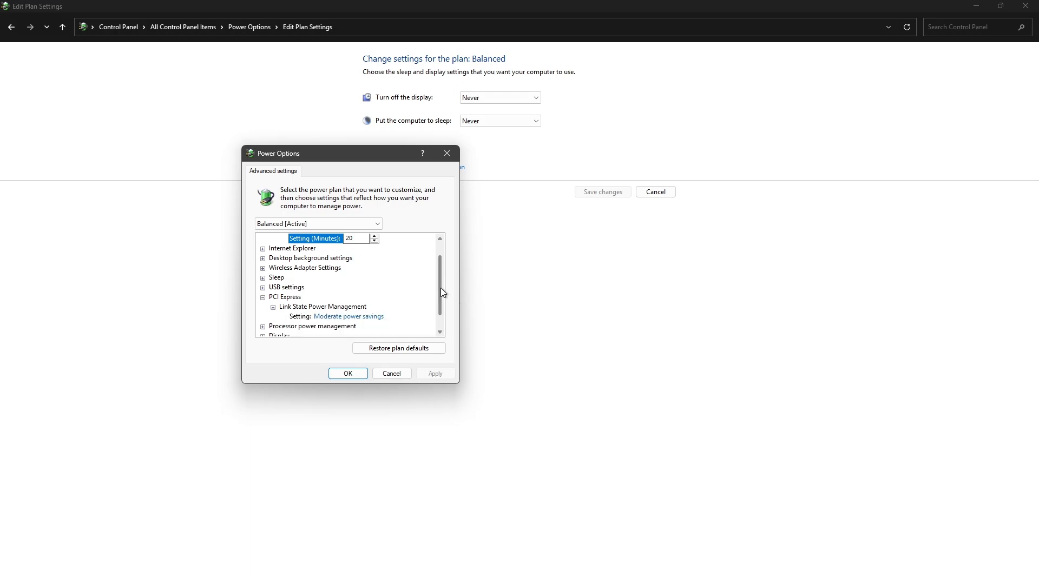
{"action": "scroll", "scroll_direction": "down", "scroll_amount": 3}
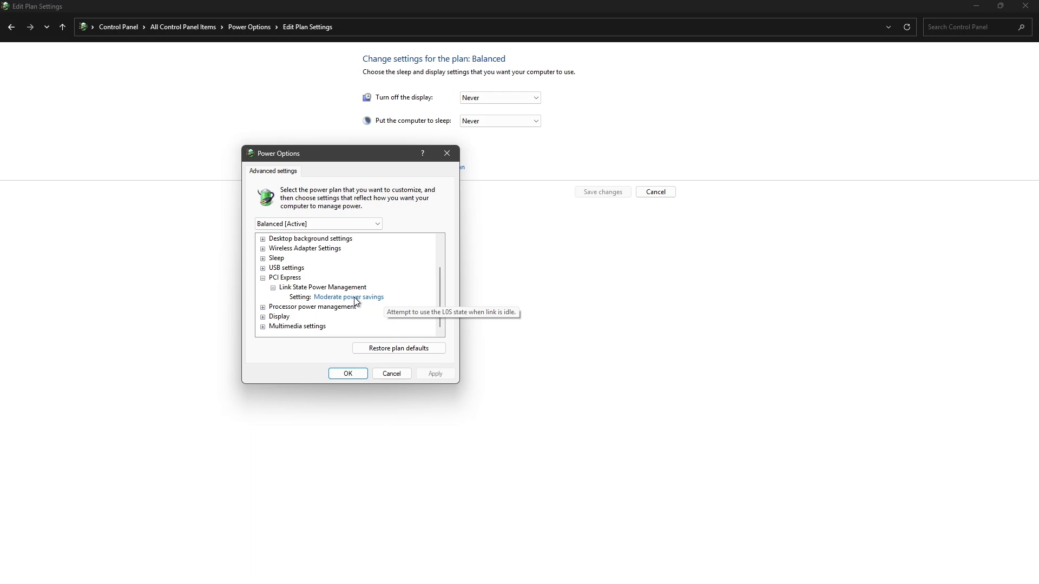
{"action": "mouse_move", "coordinate": [301, 293]}
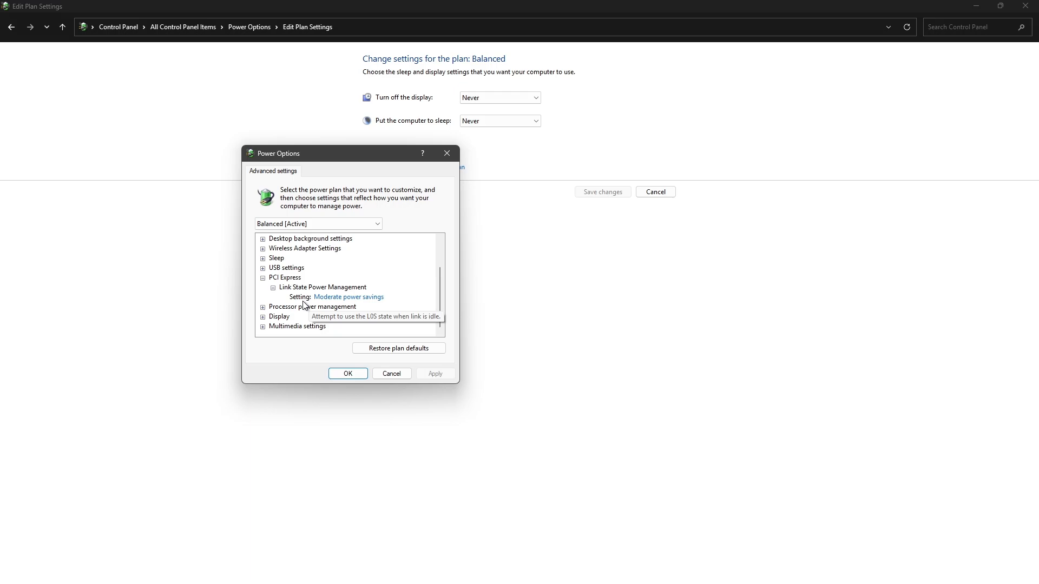
{"action": "mouse_move", "coordinate": [401, 300]}
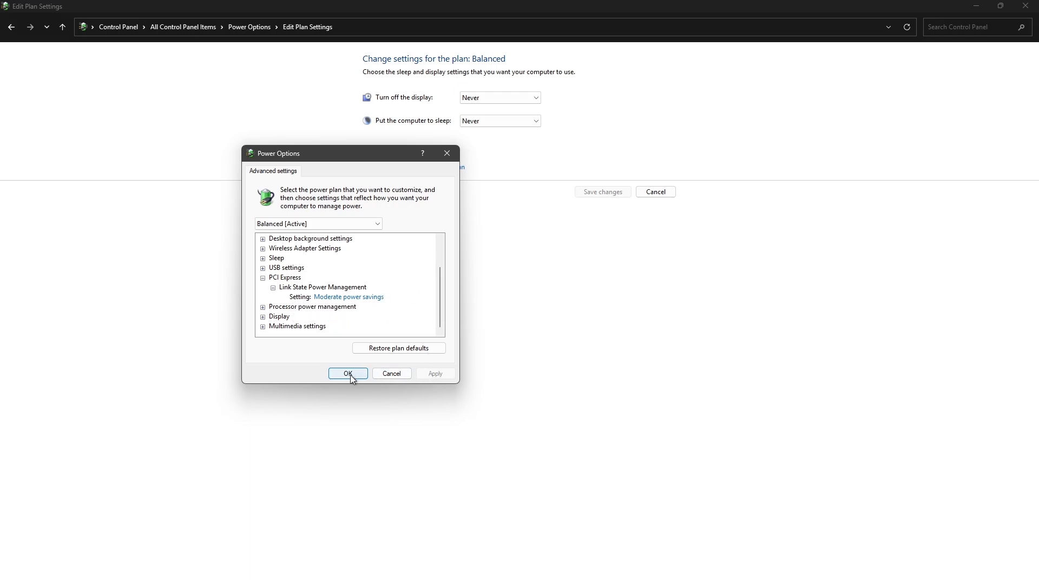
{"action": "left_click", "coordinate": [348, 373]}
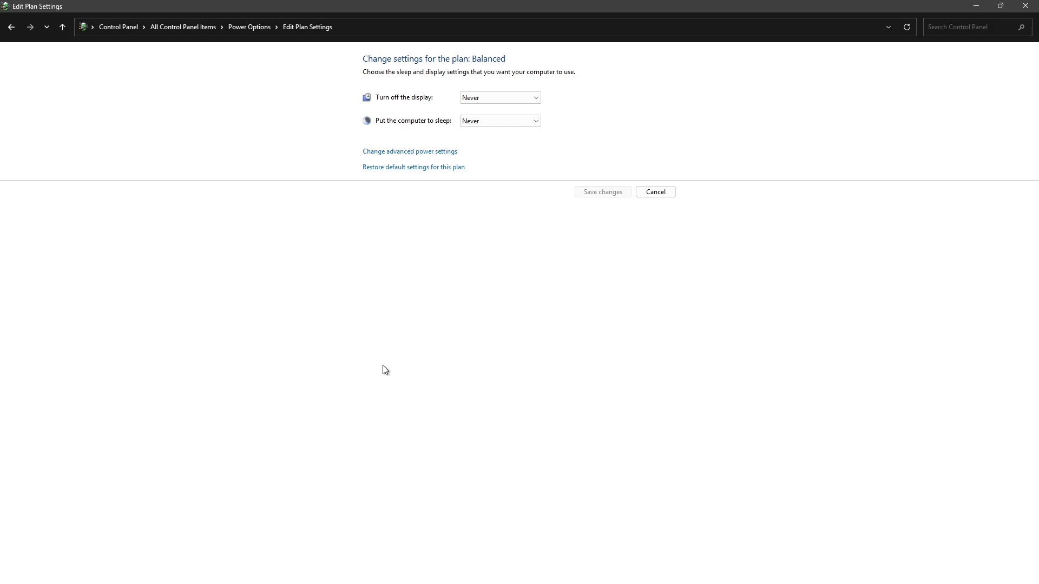
{"action": "mouse_move", "coordinate": [428, 353]}
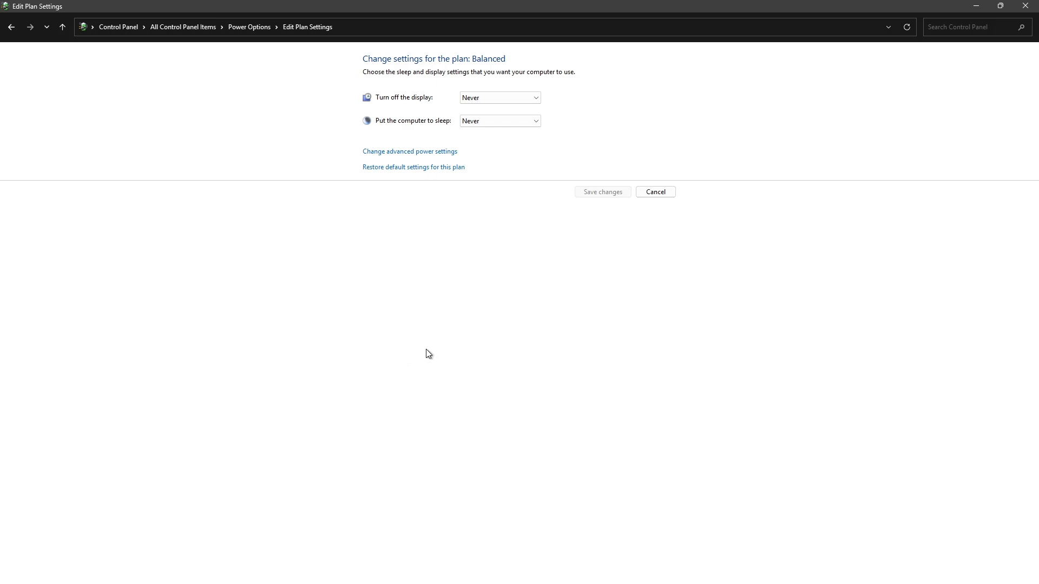
- Close the Balanced plan's Edit Plan Settings window
{"action": "left_click", "coordinate": [655, 192]}
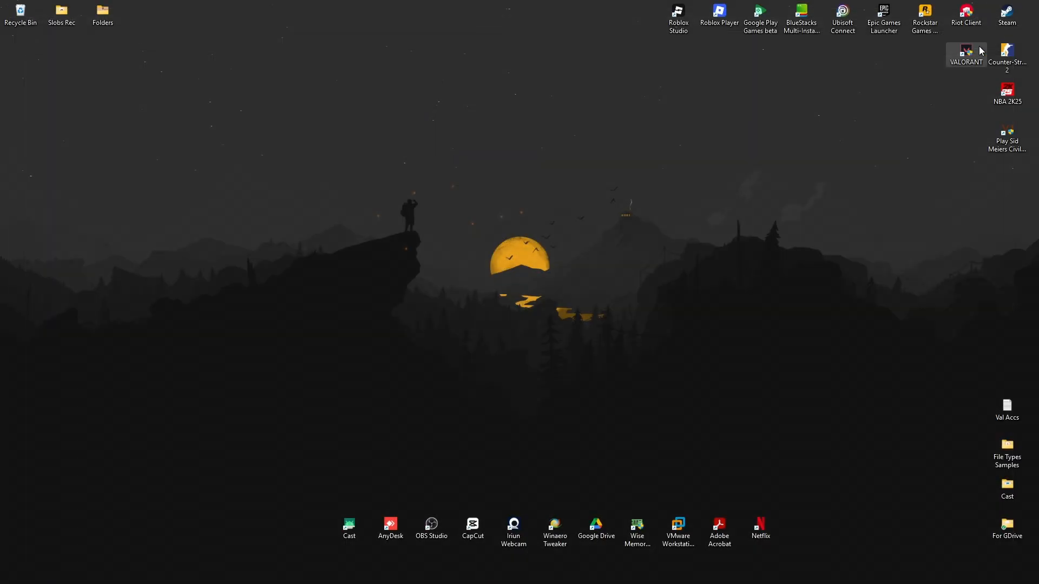
{"action": "mouse_move", "coordinate": [549, 340]}
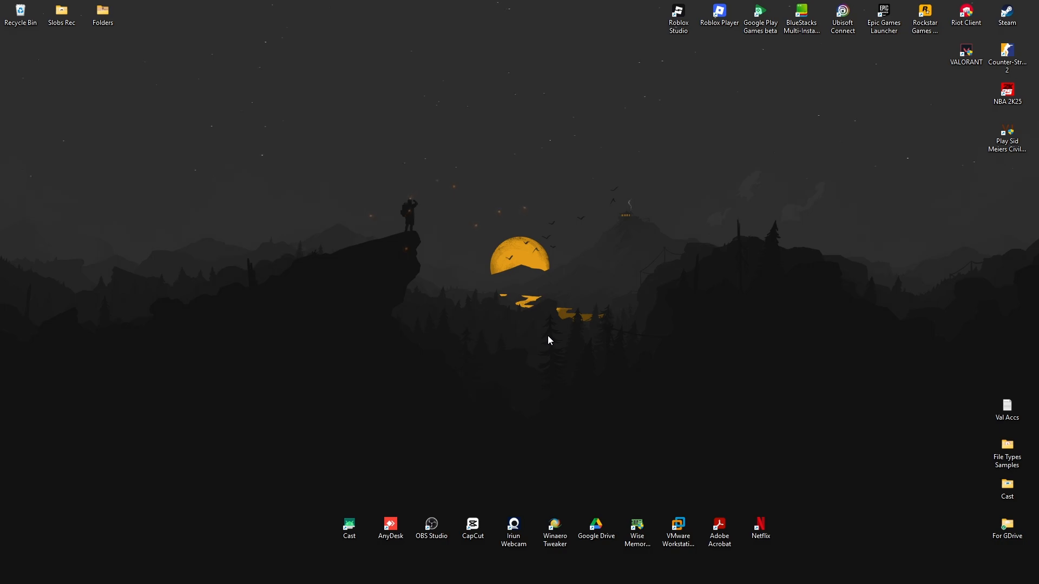
{"action": "mouse_move", "coordinate": [502, 314]}
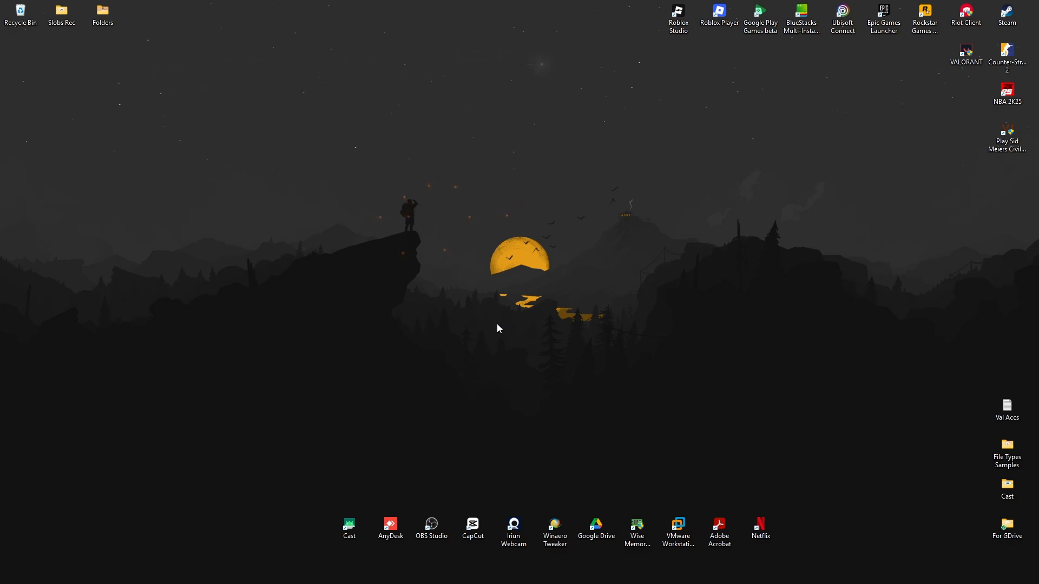
{"action": "mouse_move", "coordinate": [646, 447]}
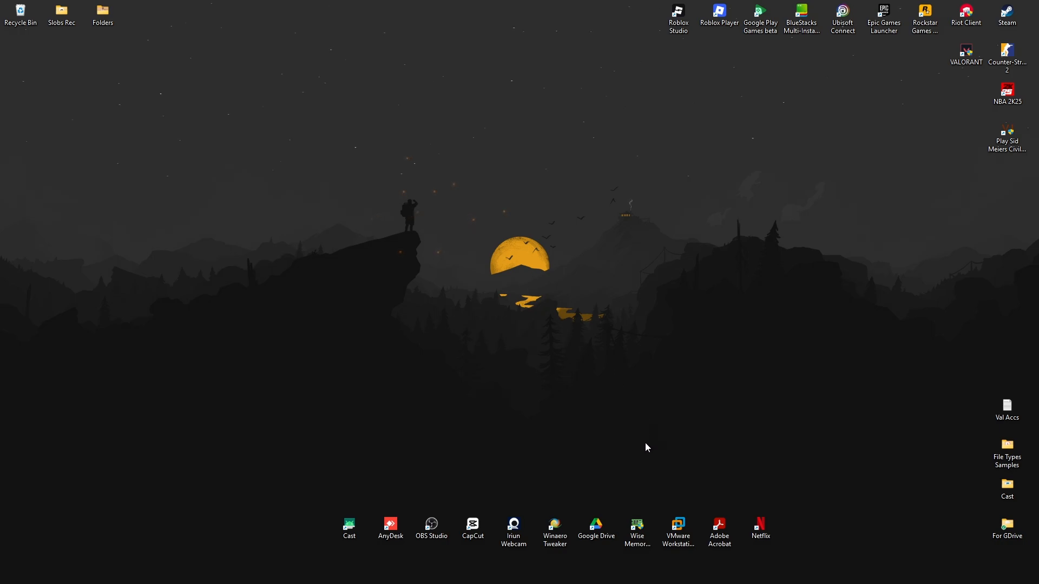
{"action": "mouse_move", "coordinate": [881, 560]}
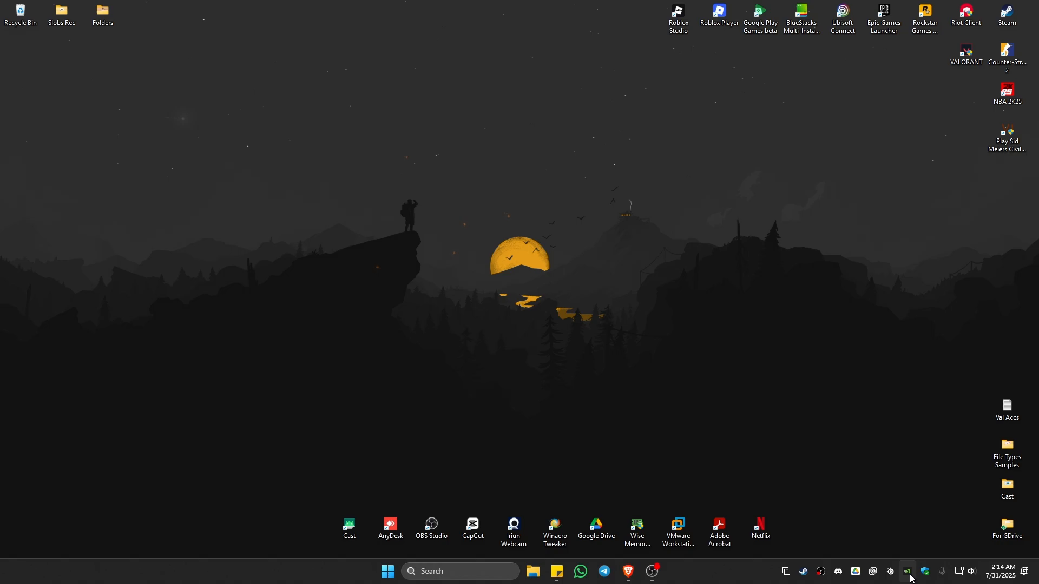
{"action": "mouse_move", "coordinate": [907, 571]}
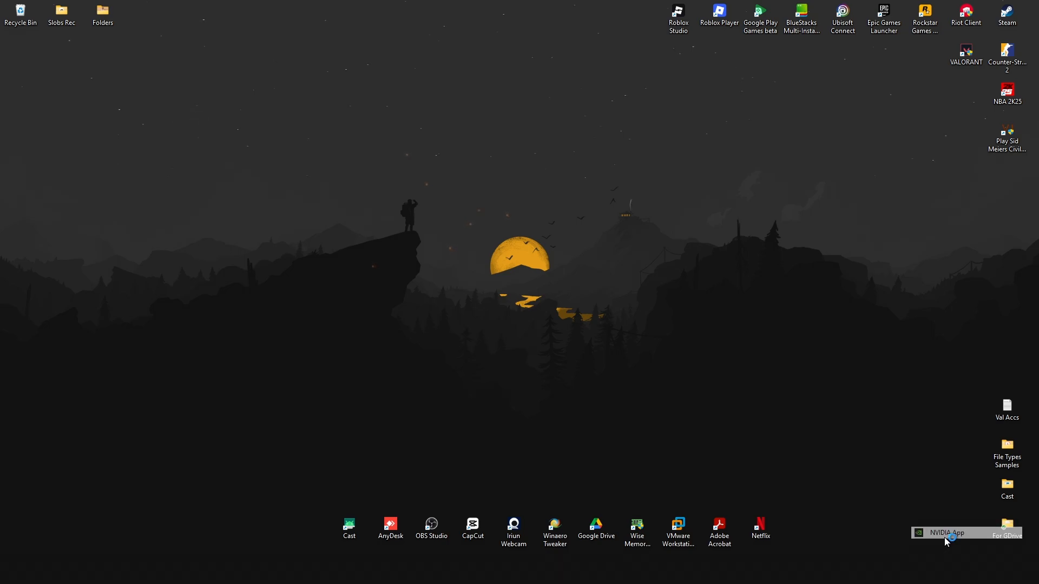
- Reinstall the installed NVIDIA Studio Driver from the NVIDIA App's Drivers page
{"action": "left_click", "coordinate": [942, 532]}
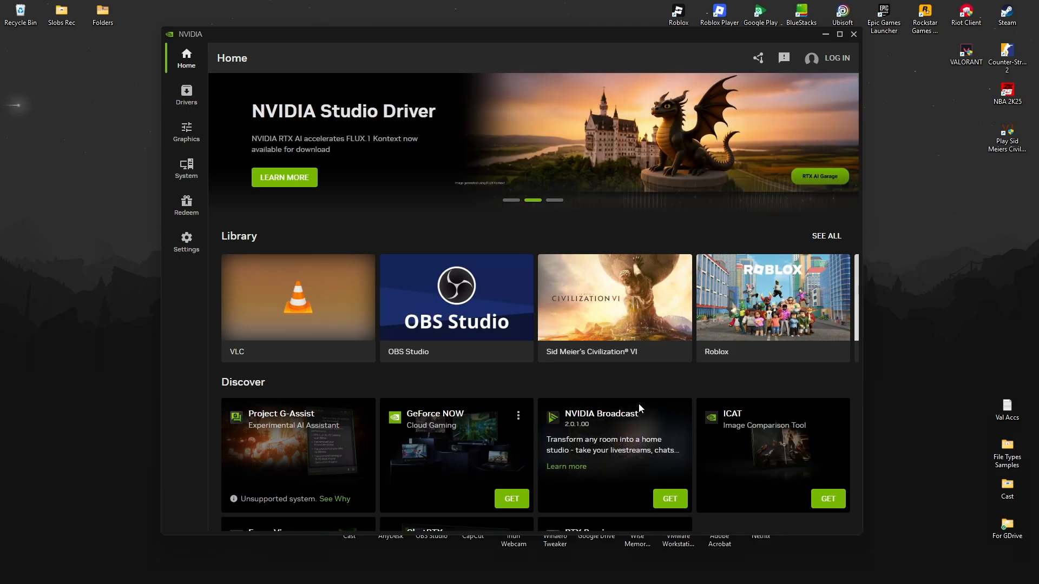
{"action": "left_click", "coordinate": [186, 93]}
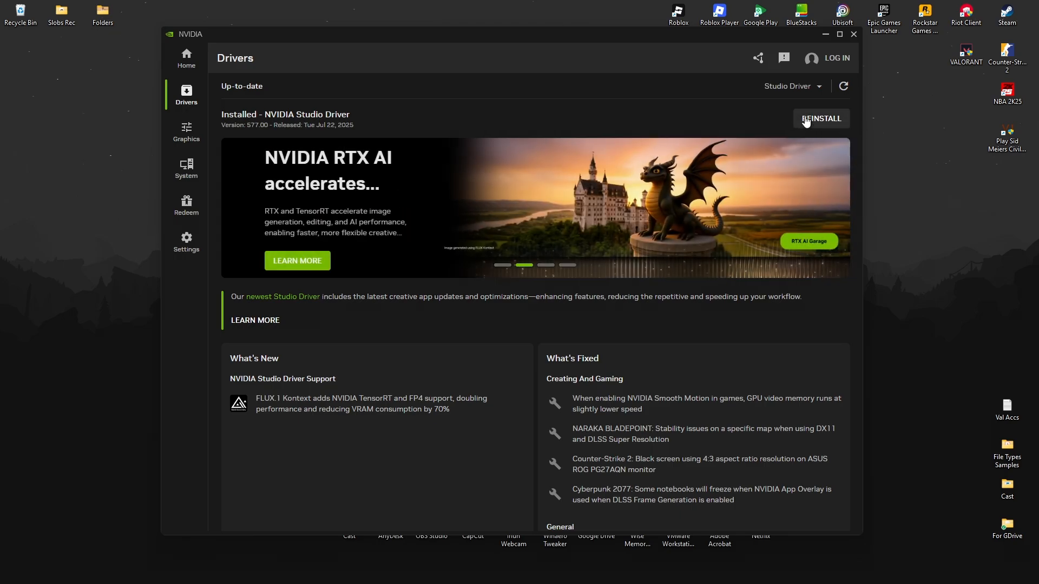
{"action": "left_click", "coordinate": [825, 34]}
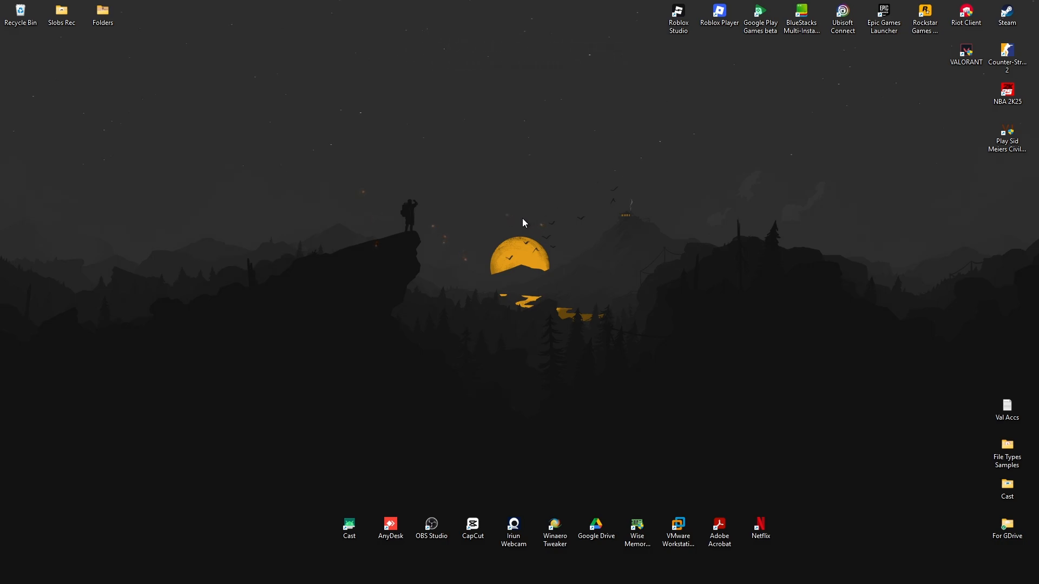
{"action": "mouse_move", "coordinate": [387, 380]}
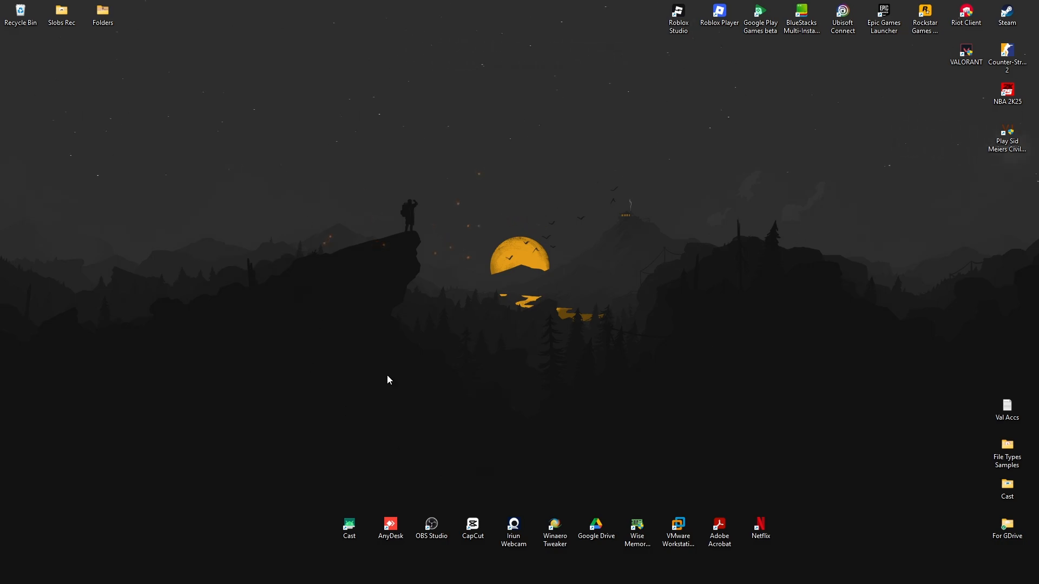
- Set display 1 (GT27R18) to 165 Hz in Advanced display settings
{"action": "right_click", "coordinate": [569, 272]}
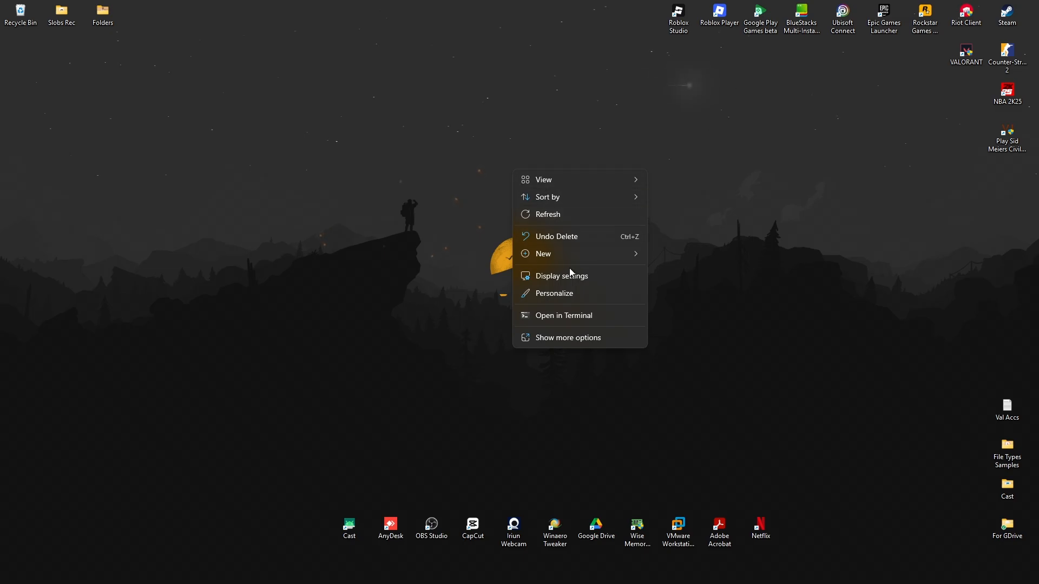
{"action": "left_click", "coordinate": [560, 275]}
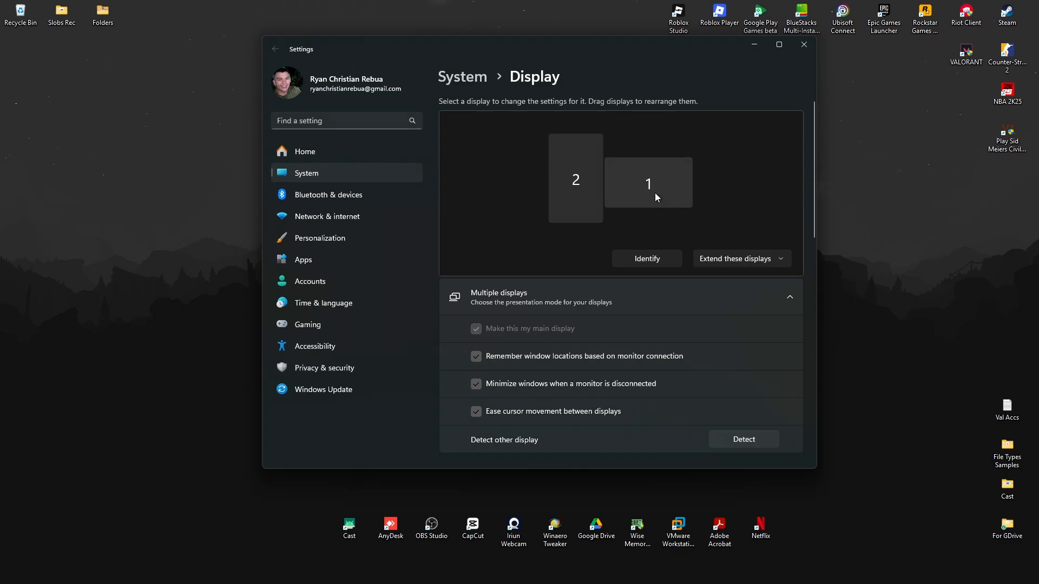
{"action": "scroll", "scroll_direction": "down", "scroll_amount": 3}
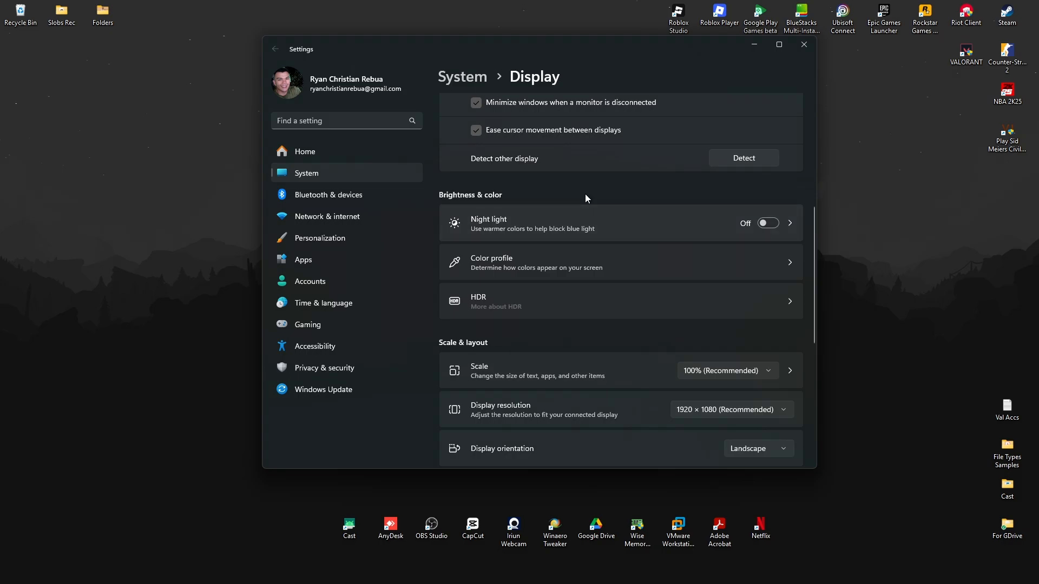
{"action": "scroll", "scroll_direction": "down", "scroll_amount": 3}
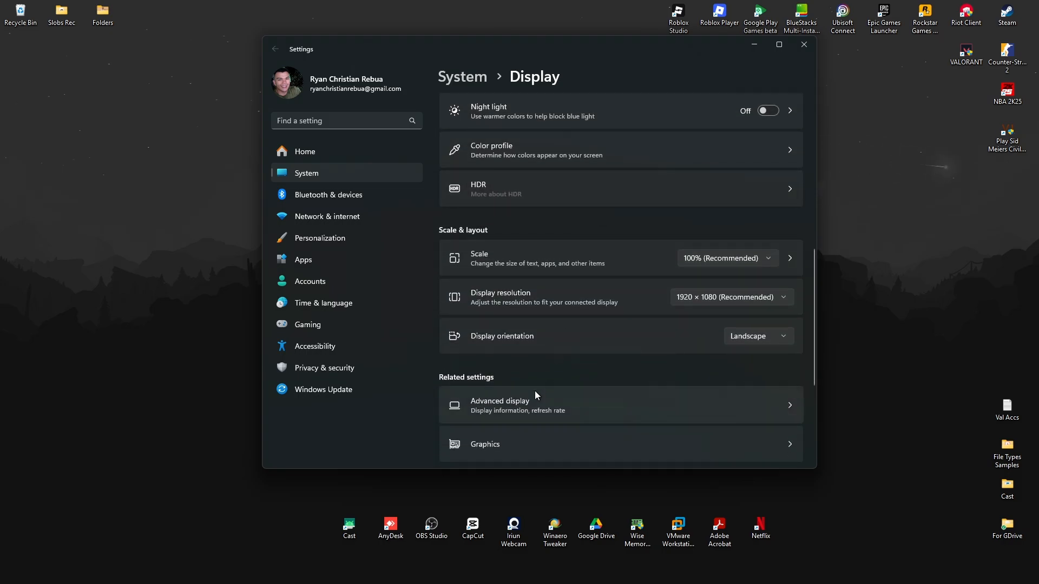
{"action": "left_click", "coordinate": [500, 405]}
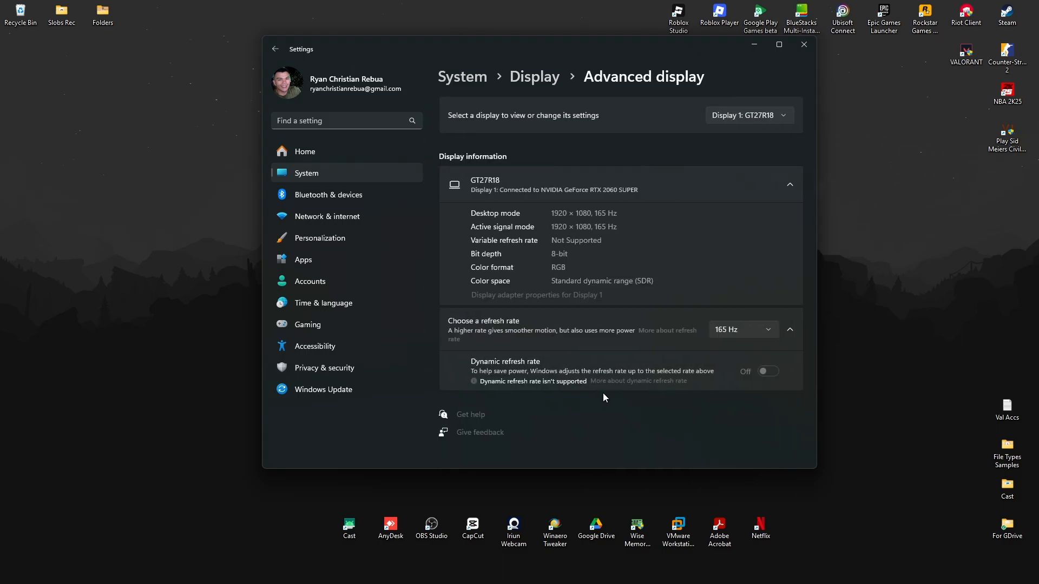
{"action": "left_click", "coordinate": [741, 330]}
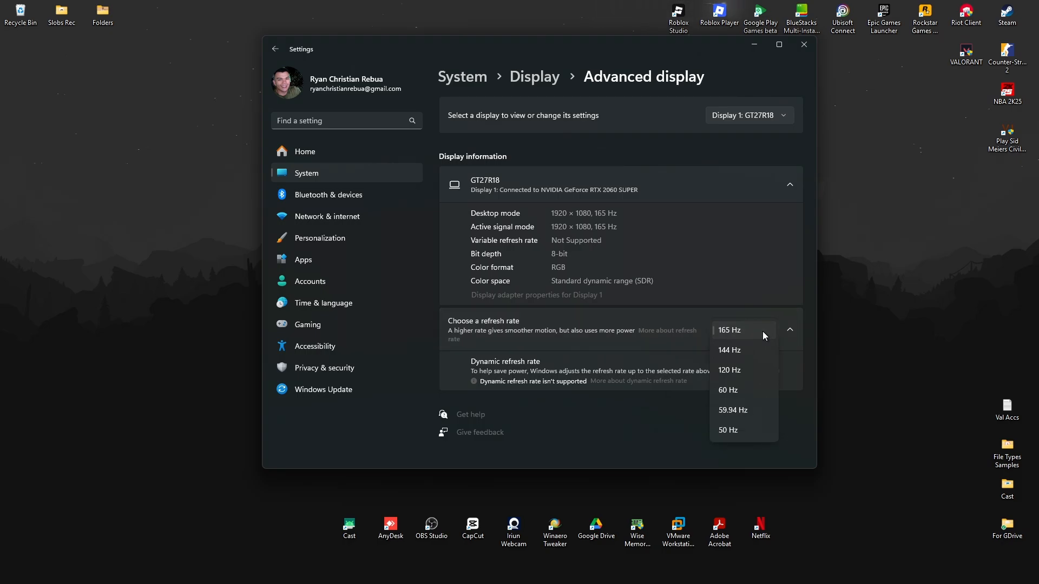
{"action": "mouse_move", "coordinate": [747, 337]}
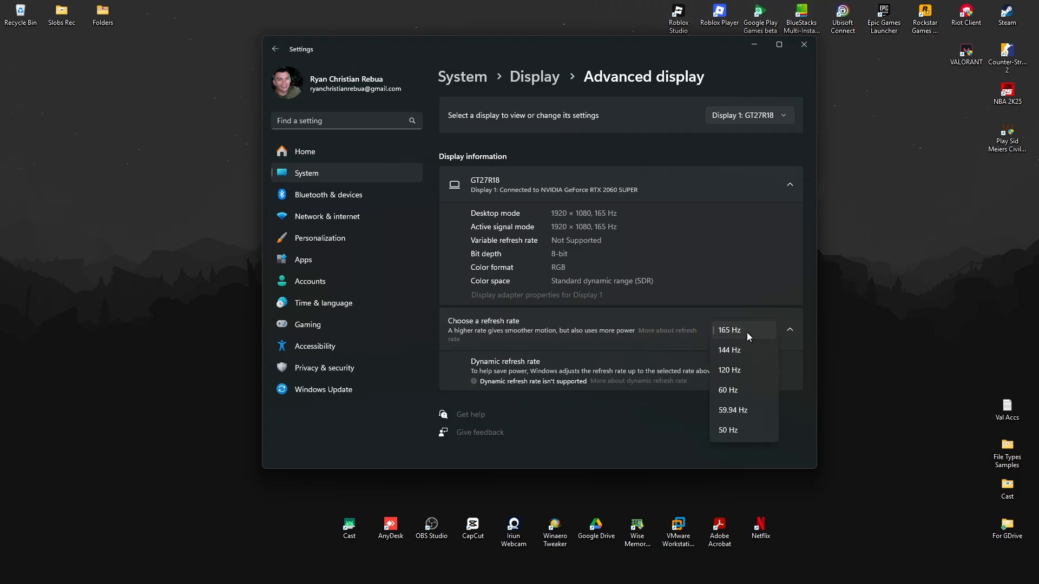
{"action": "left_click", "coordinate": [728, 330]}
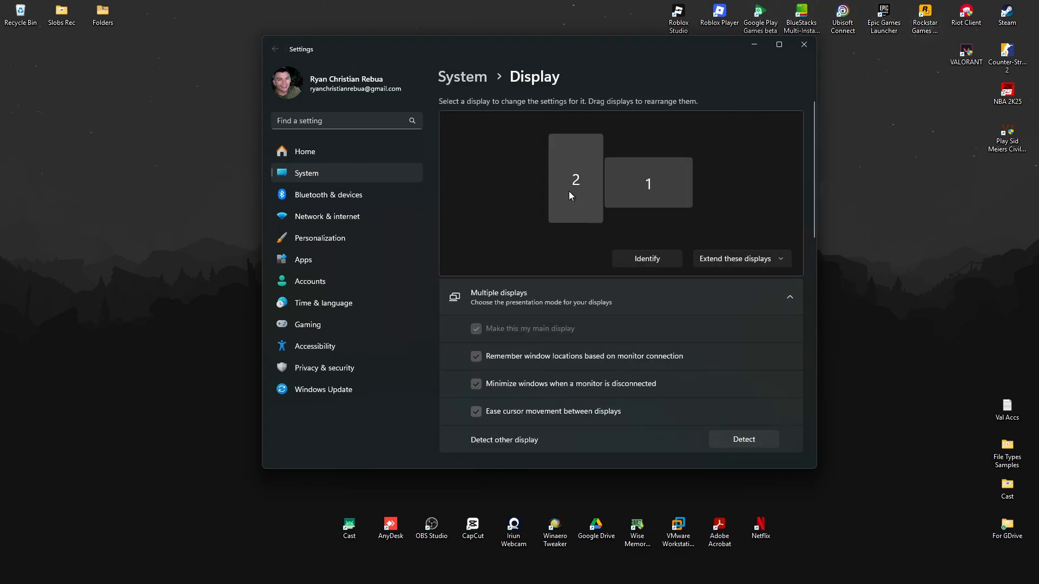
- Open Advanced display for the second monitor (1200 × 1920, portrait flipped)
{"action": "scroll", "scroll_direction": "down", "scroll_amount": 3}
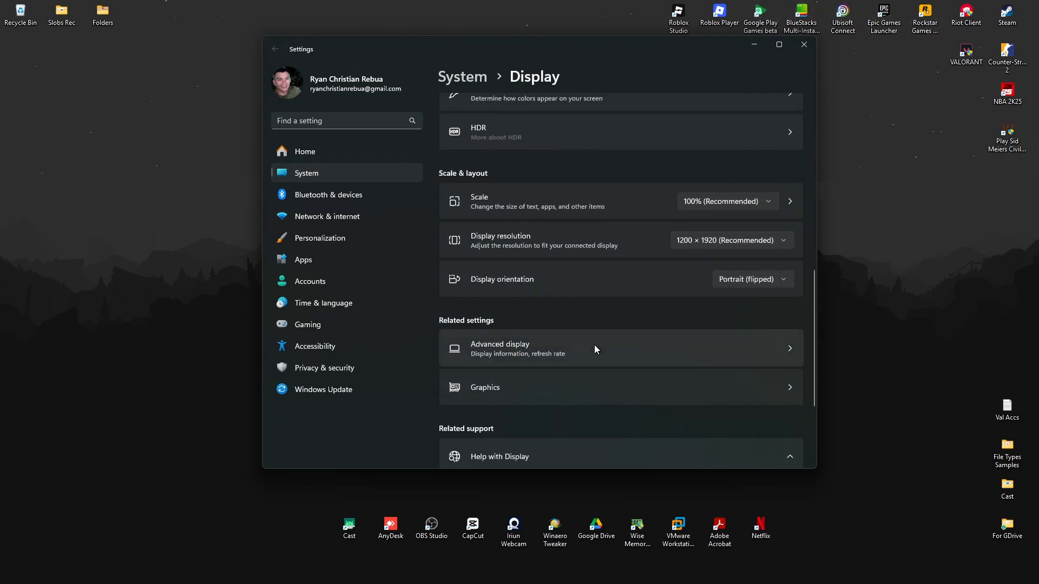
{"action": "left_click", "coordinate": [499, 348]}
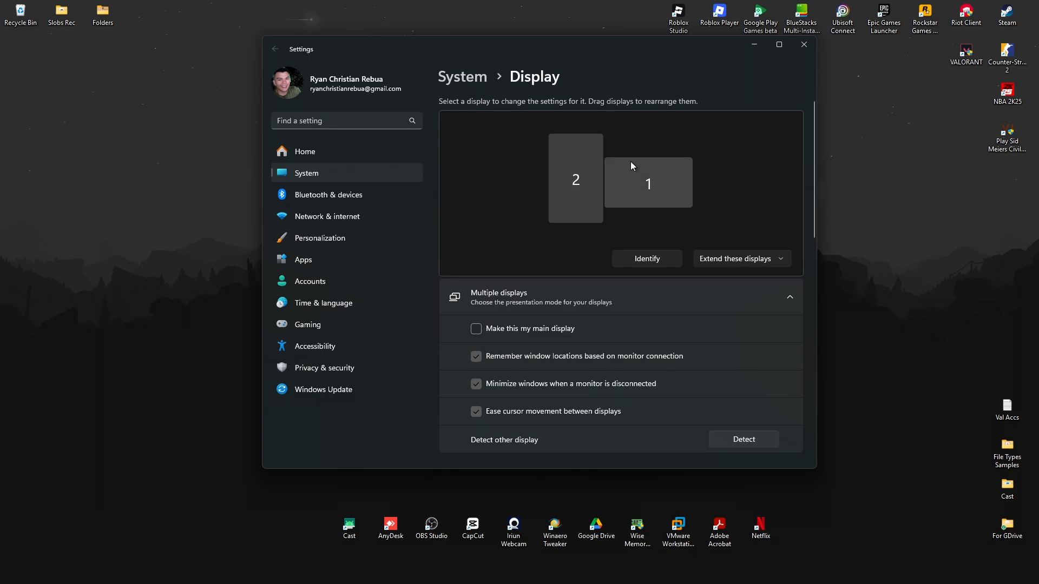
{"action": "mouse_move", "coordinate": [604, 209]}
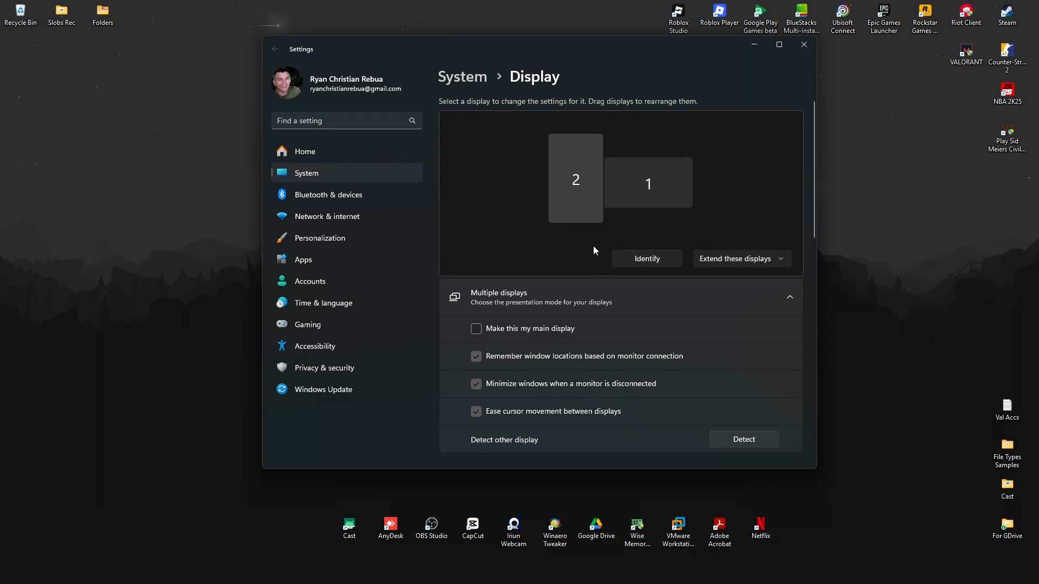
{"action": "mouse_move", "coordinate": [311, 410]}
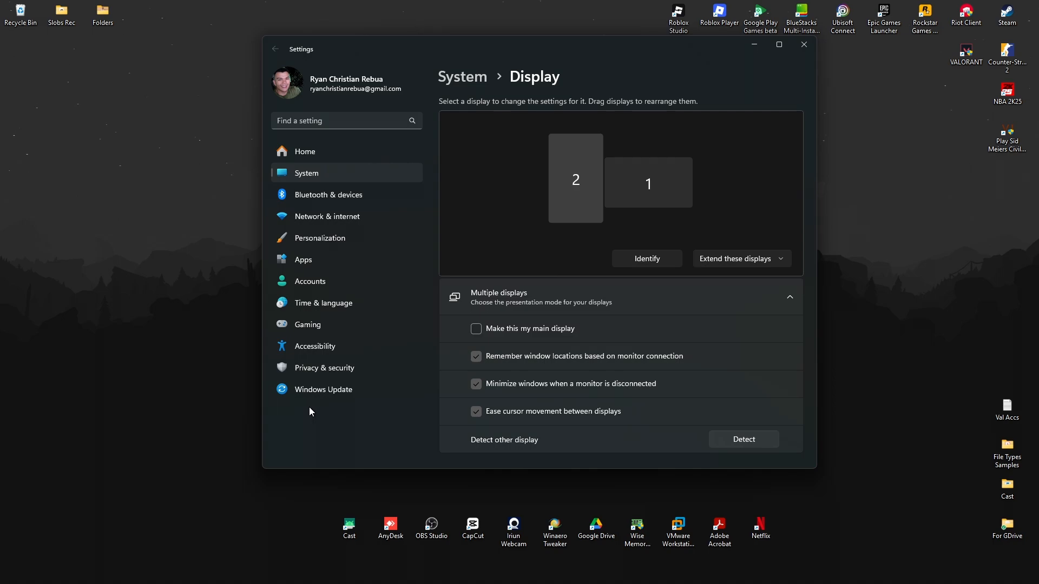
{"action": "mouse_move", "coordinate": [826, 49]}
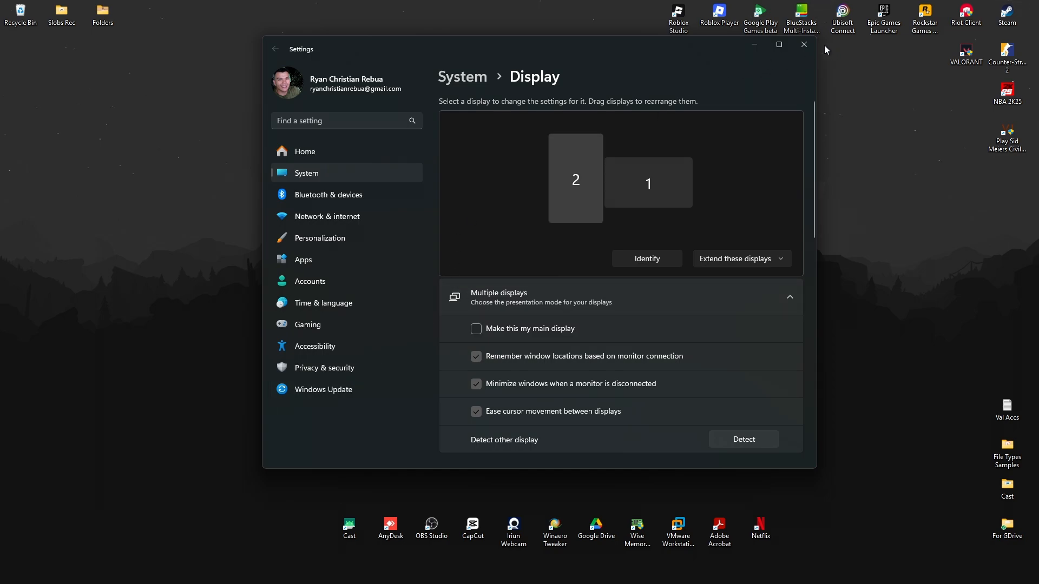
- Close Settings and run 'sfc /scannow' in an administrator Command Prompt
{"action": "left_click", "coordinate": [803, 44]}
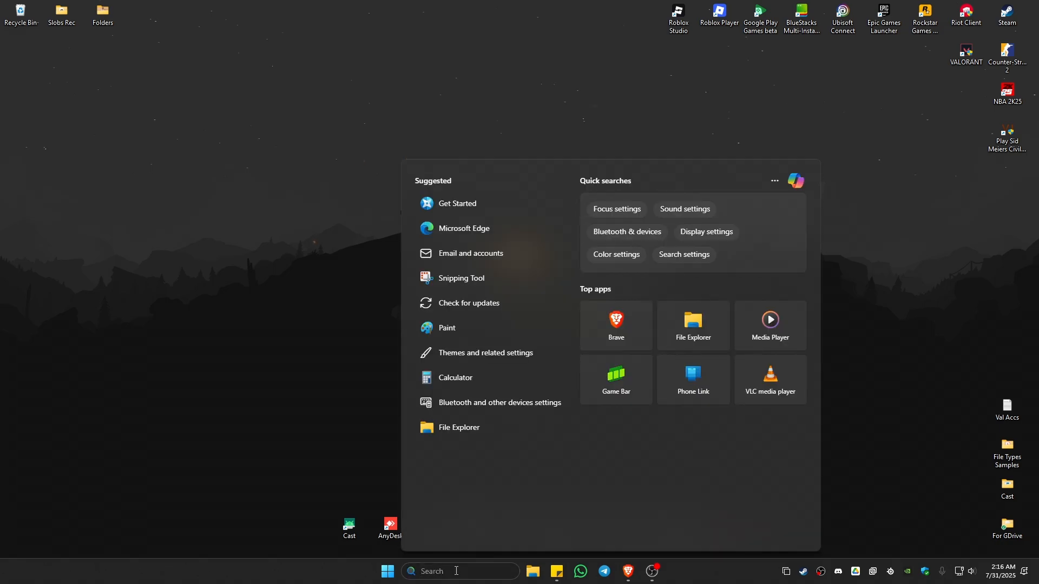
{"action": "type", "text": "cmd"}
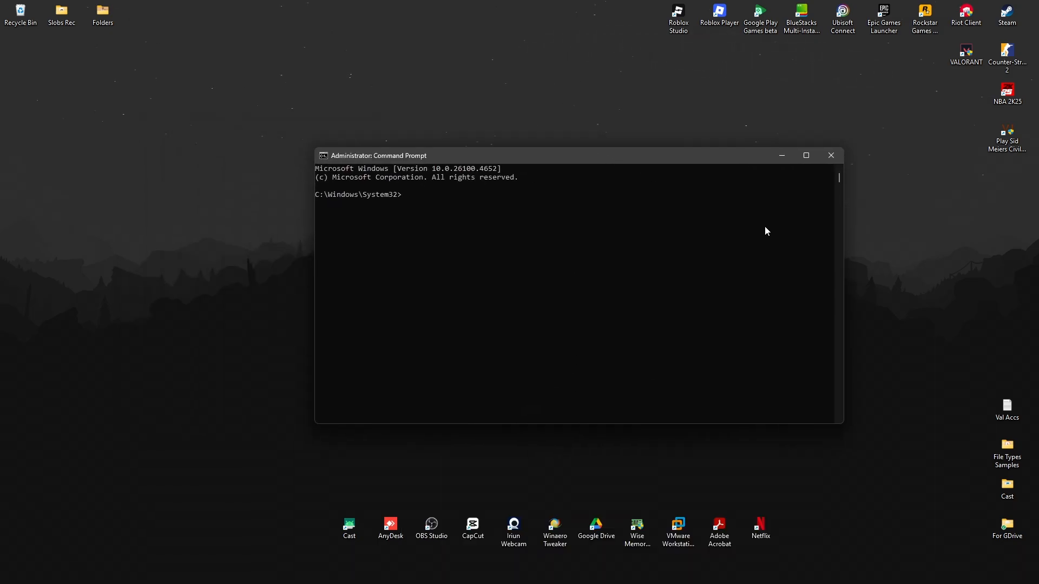
{"action": "type", "text": "sfc"}
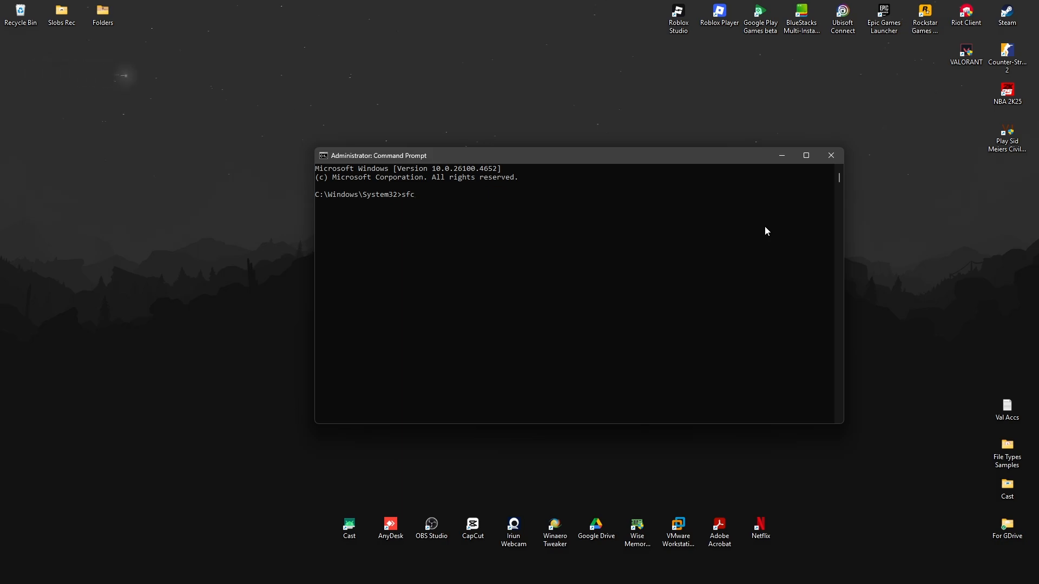
{"action": "type", "text": "/scanno"}
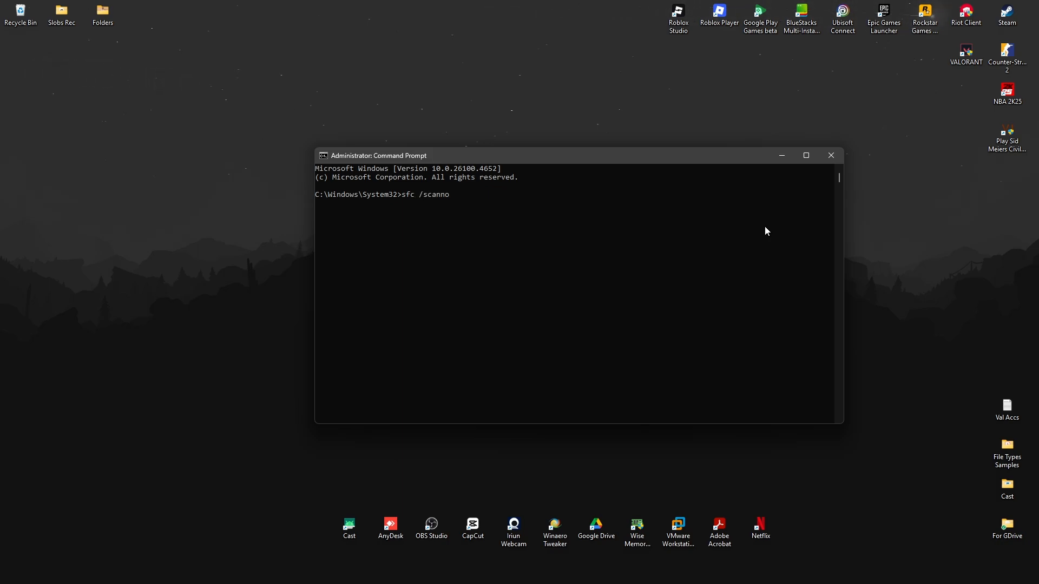
{"action": "type", "text": "w"}
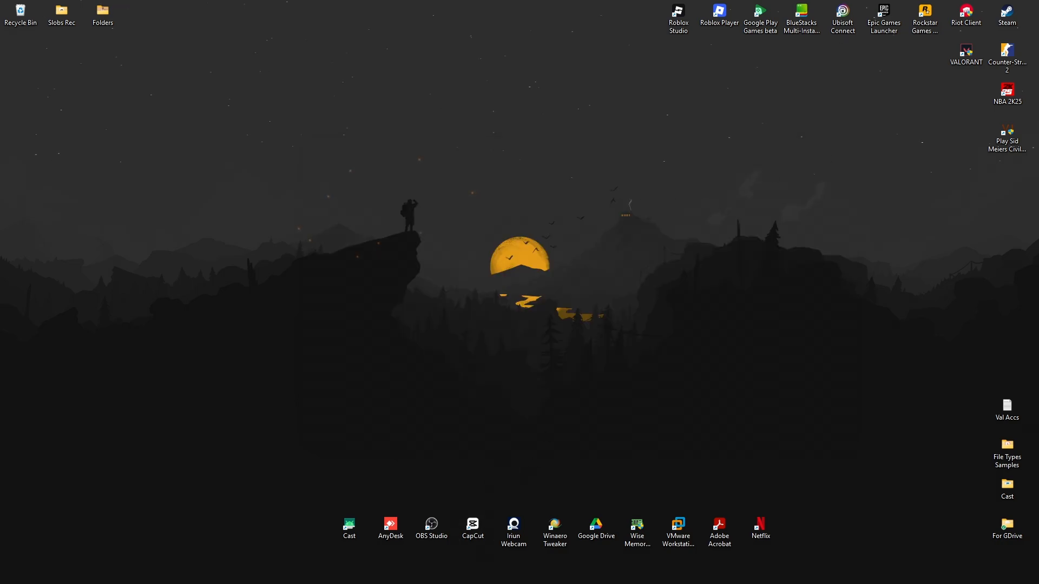
- Start a Windows Update check via the 'system updates' search, then close Settings
{"action": "type", "text": "shipping Tool"}
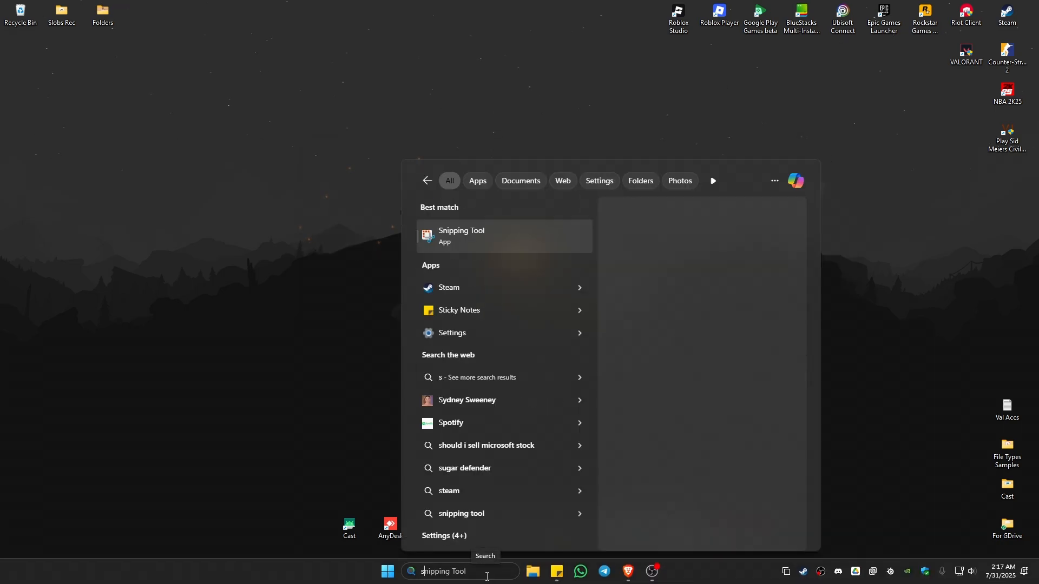
{"action": "type", "text": "system updates"}
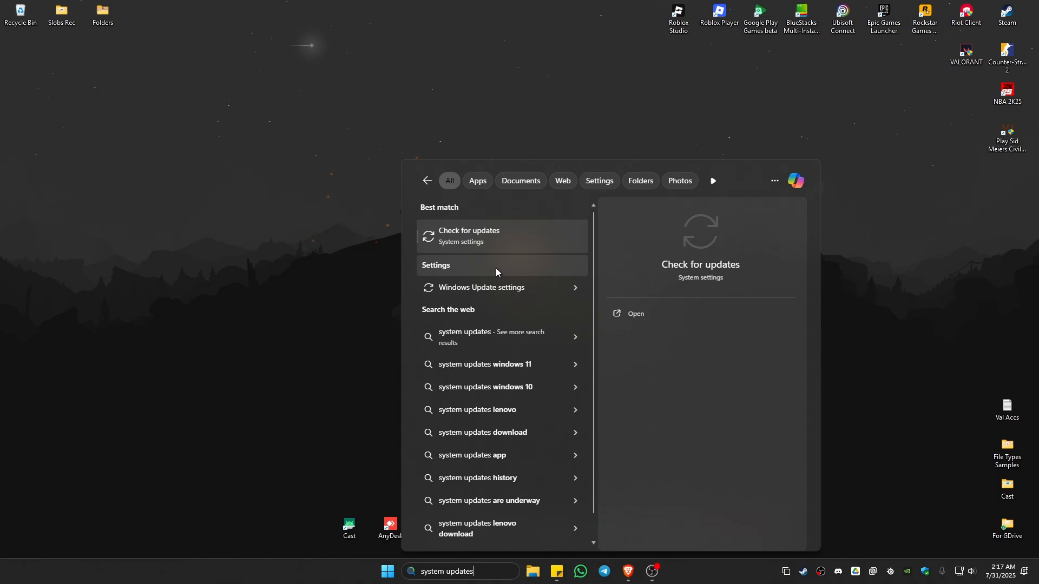
{"action": "left_click", "coordinate": [469, 235]}
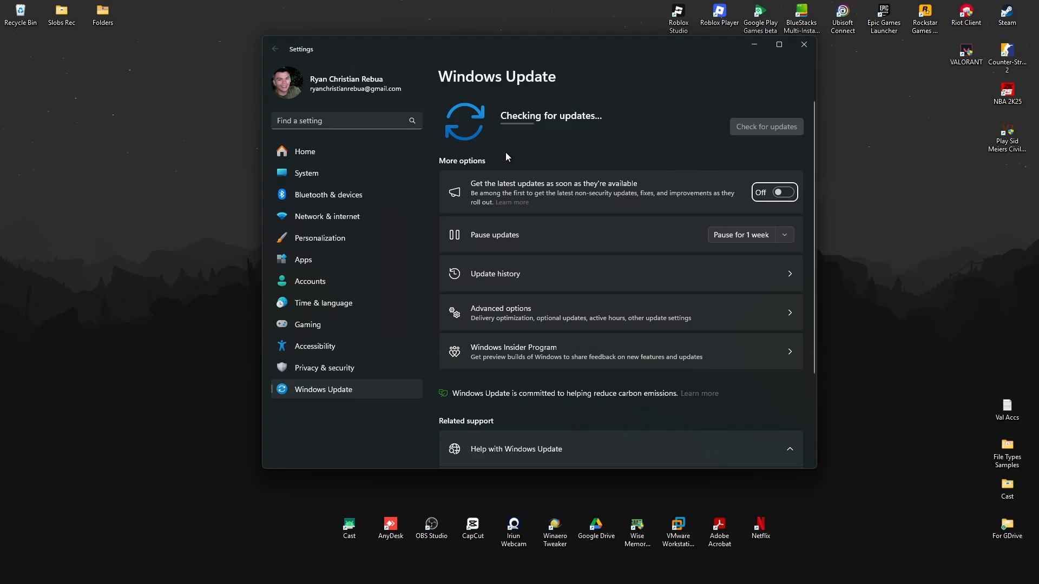
{"action": "mouse_move", "coordinate": [571, 108]}
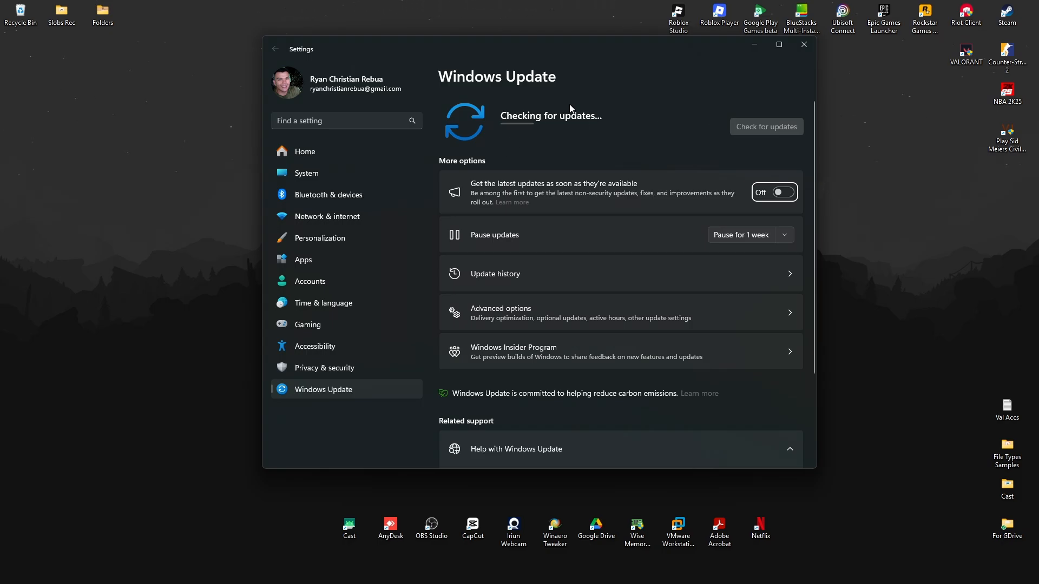
{"action": "left_click", "coordinate": [803, 44]}
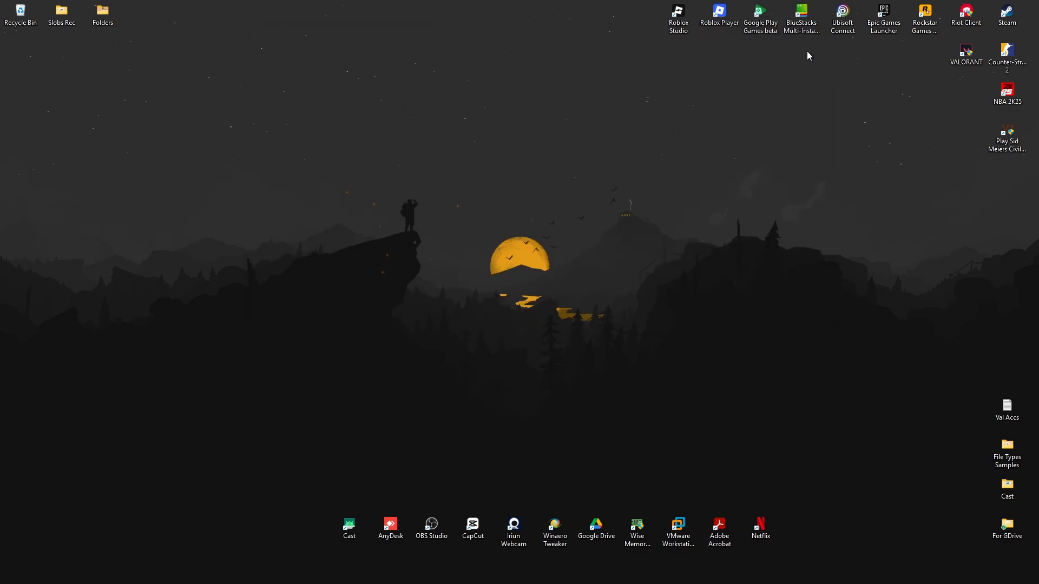
{"action": "mouse_move", "coordinate": [514, 236]}
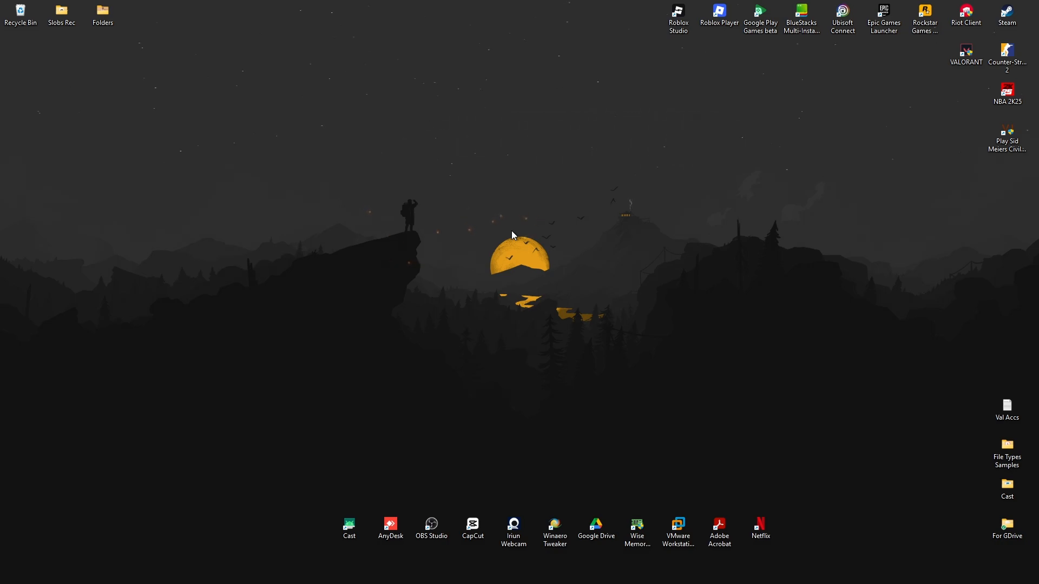
{"action": "mouse_move", "coordinate": [334, 224]}
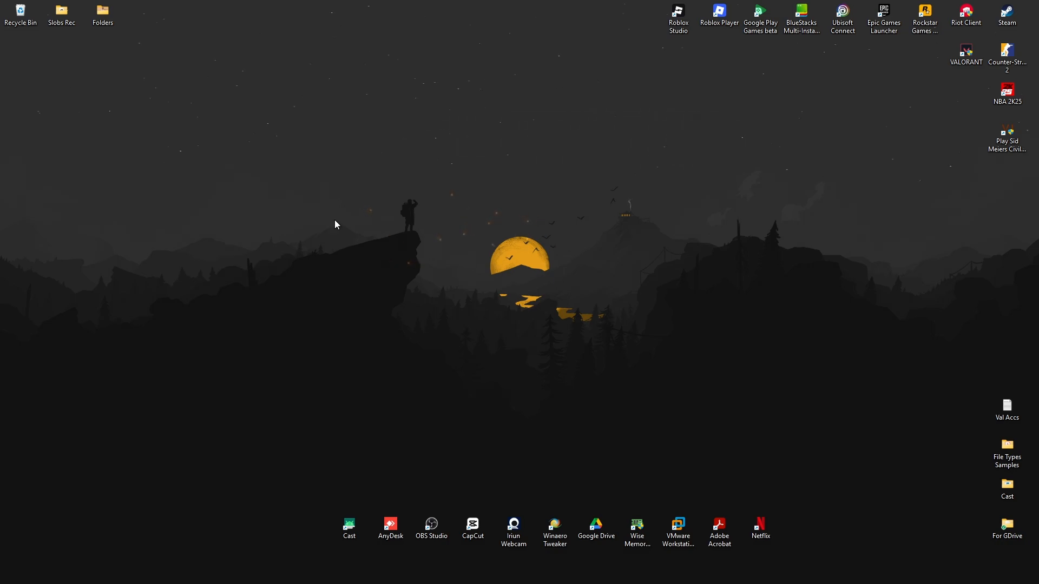